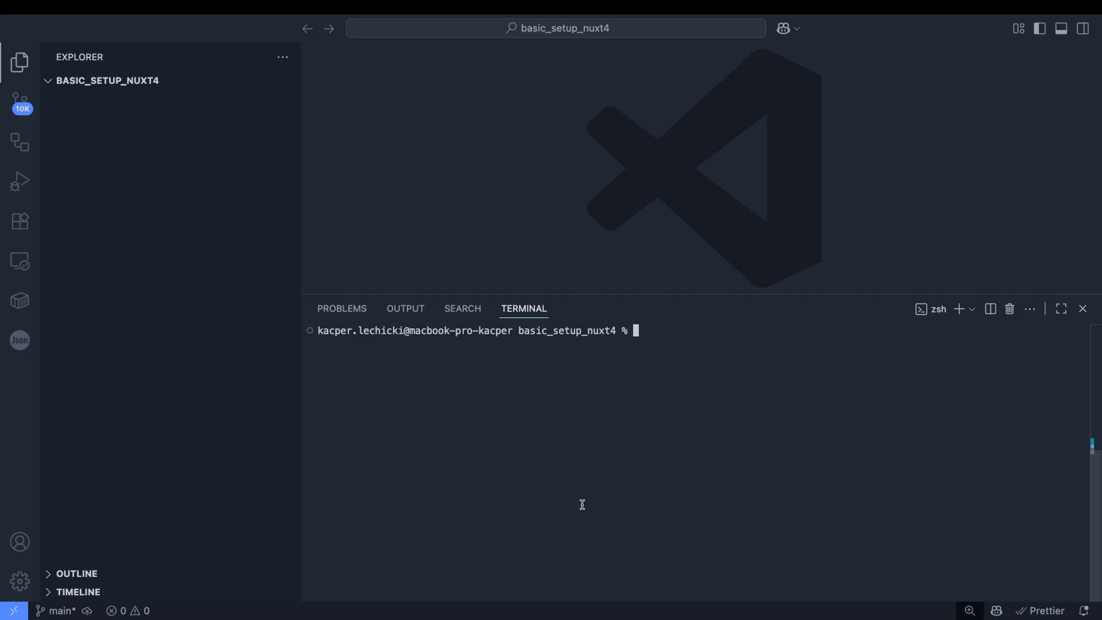
- Scaffold the Nuxt project with npm create nuxt@latest in the terminal
type("npm create nuxt@latest")
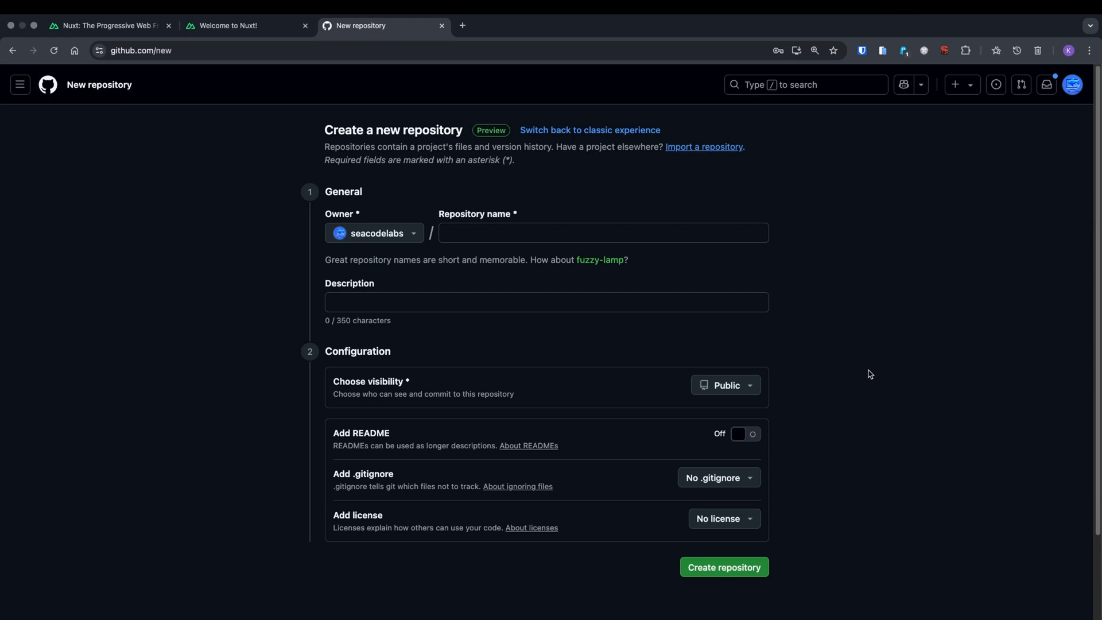
- Create a GitHub repository named basic_setup_nuxt4
type("basic_setup_nuxt4")
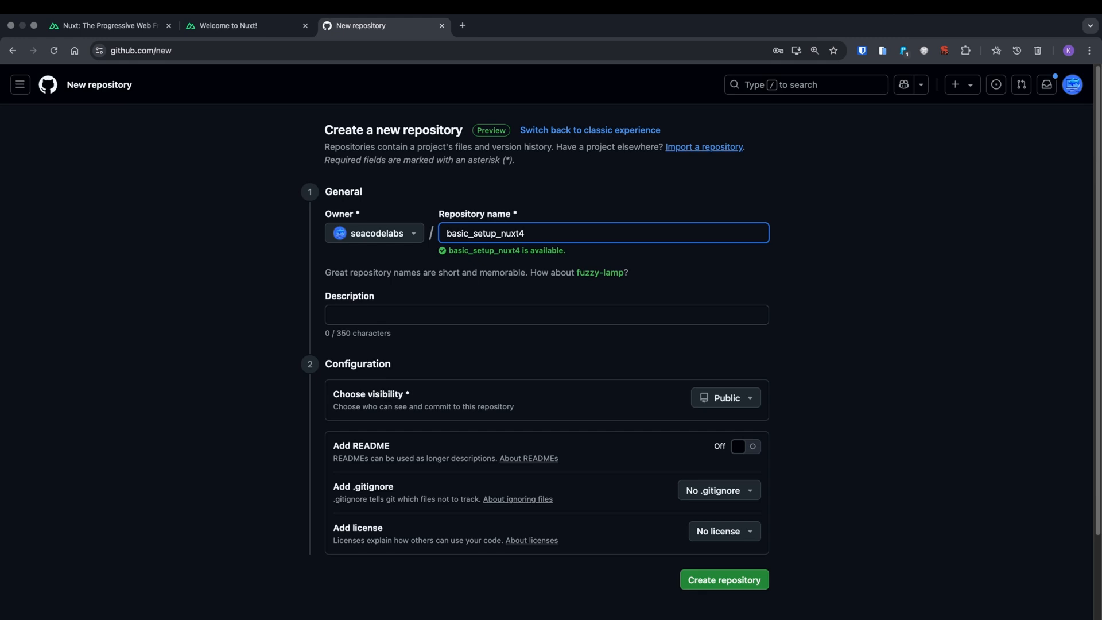
left_click(723, 578)
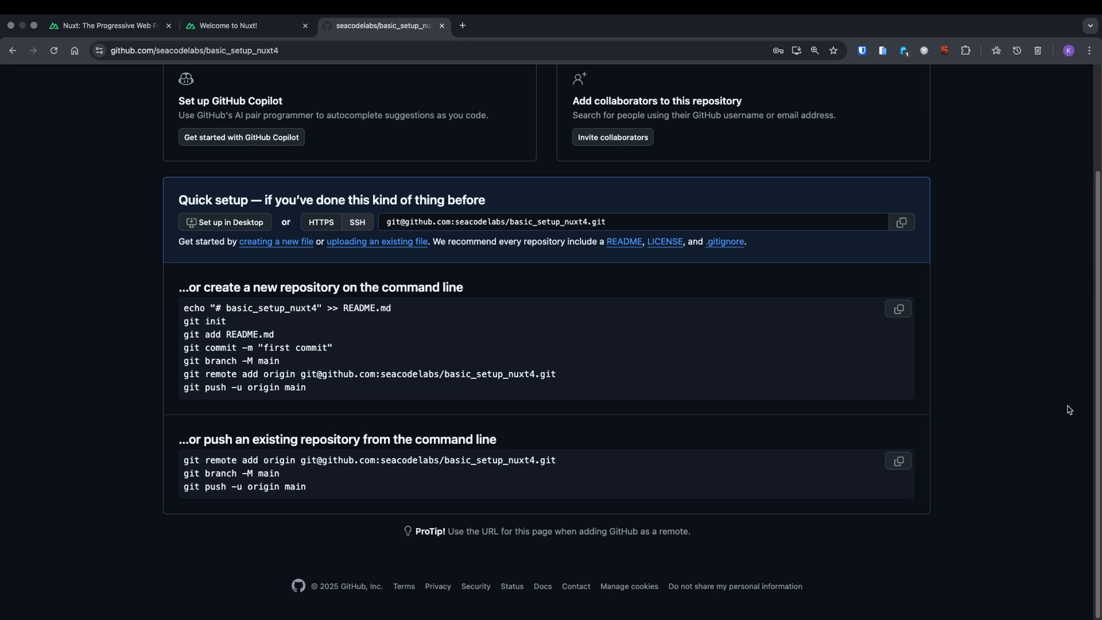
mouse_move(1065, 409)
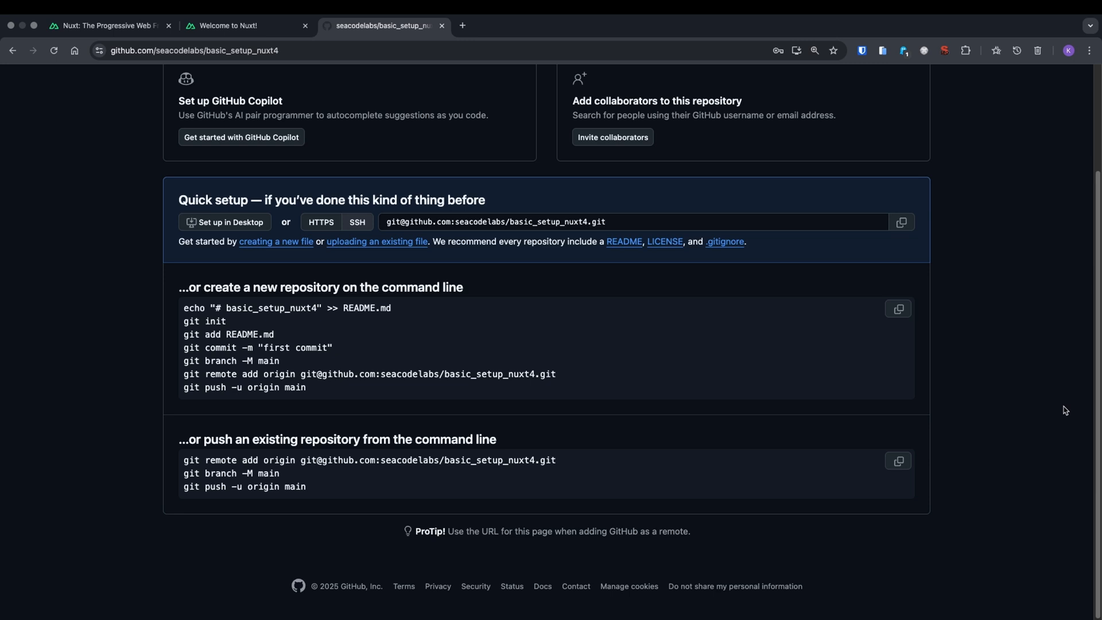
mouse_move(970, 454)
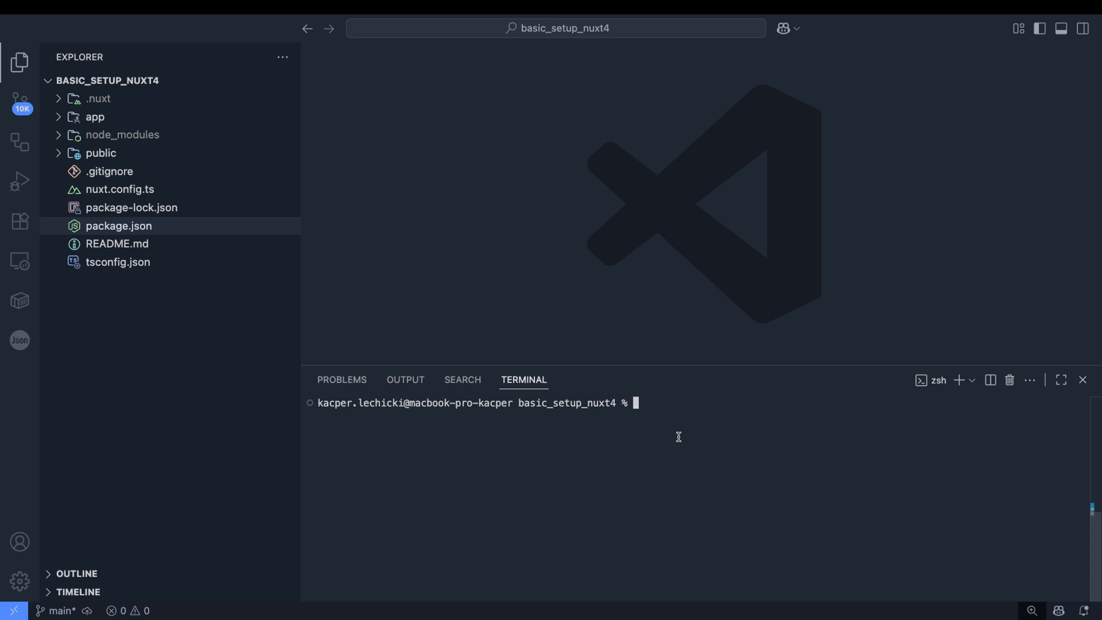
- Stage all files and commit them with the message 'initial commit'
type("git commit -m '")
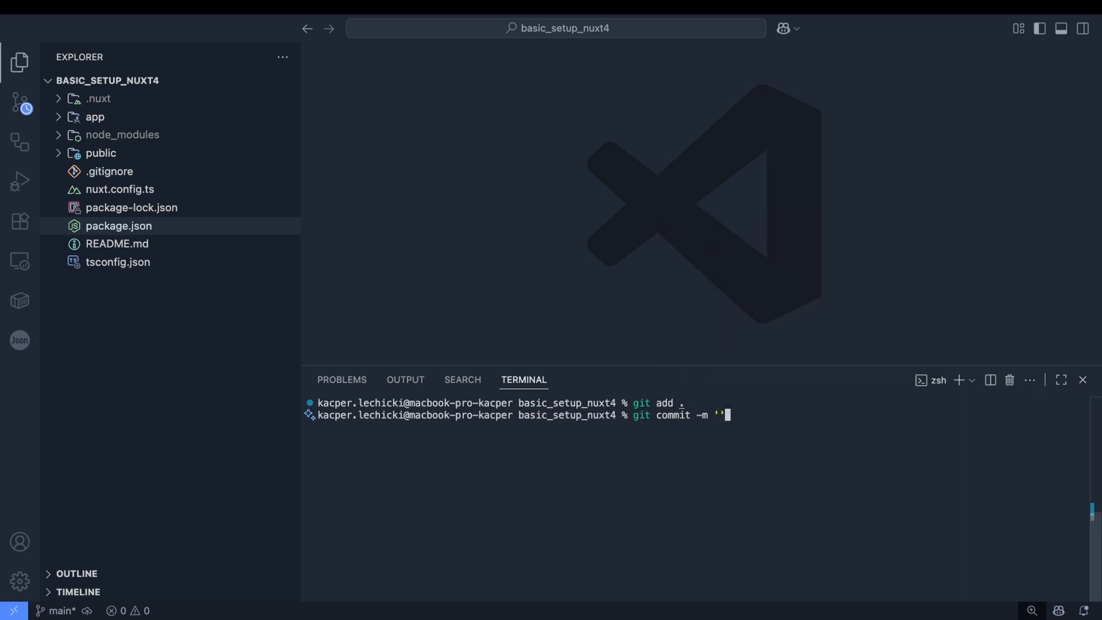
type("initial commit")
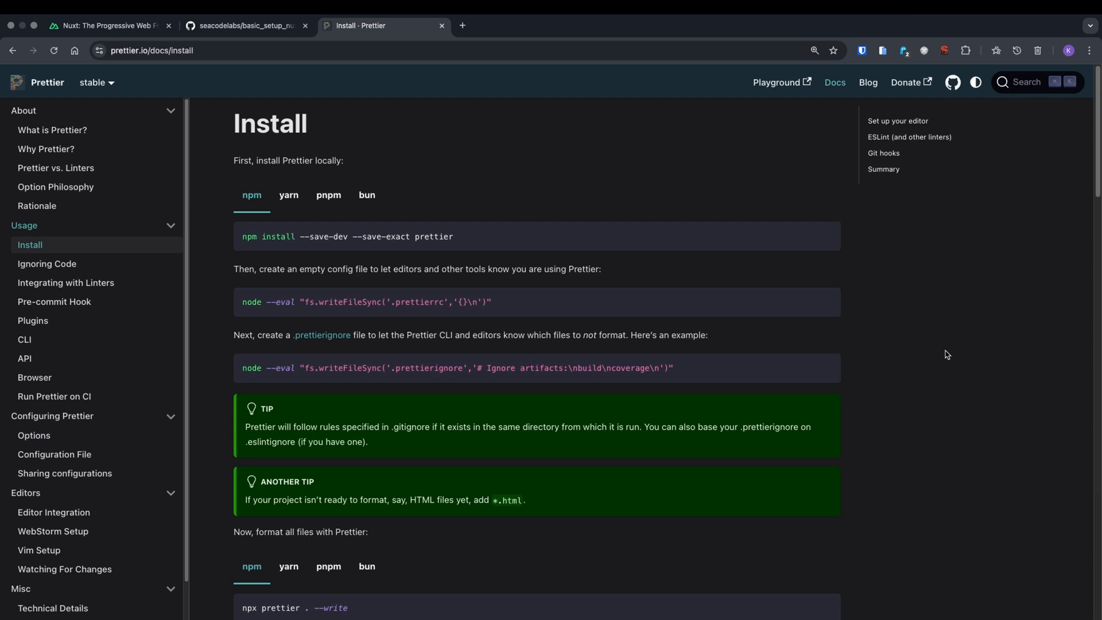
mouse_move(813, 225)
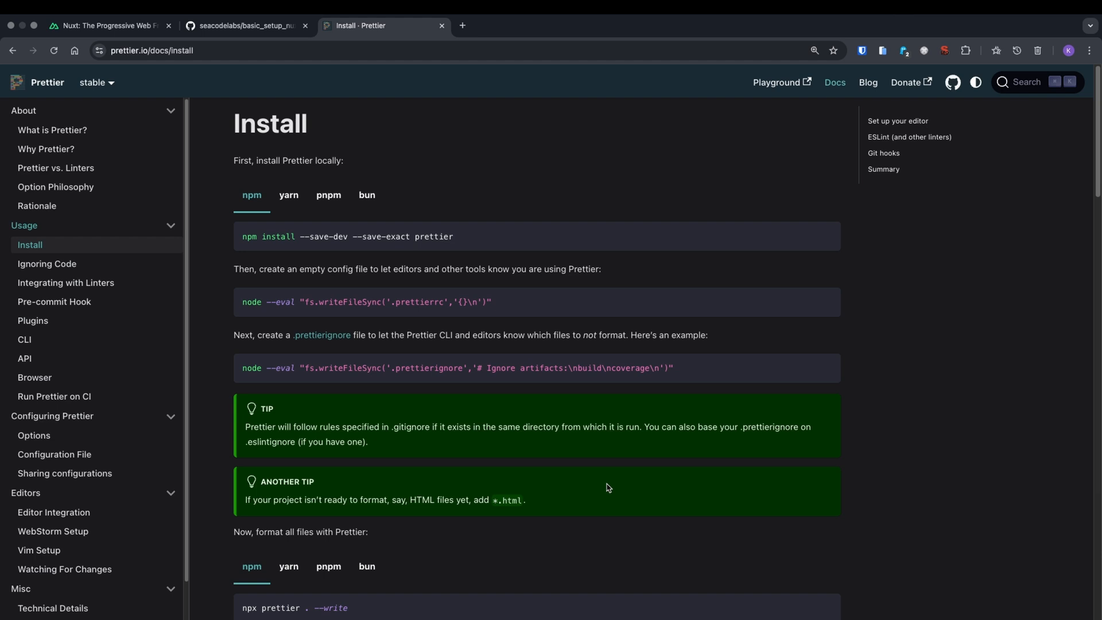
mouse_move(608, 377)
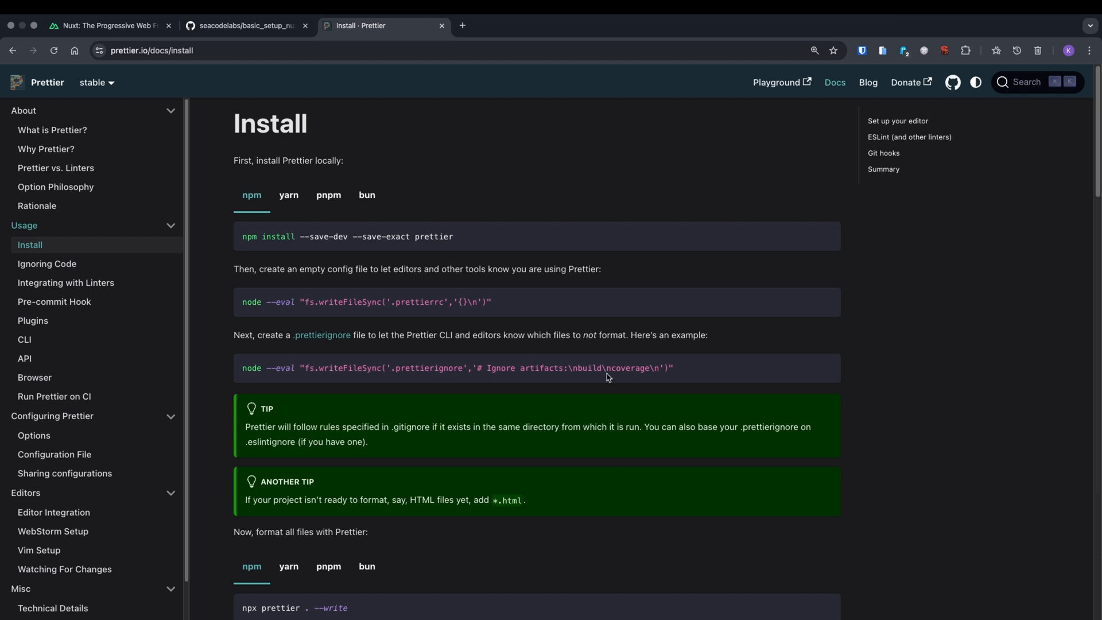
mouse_move(655, 400)
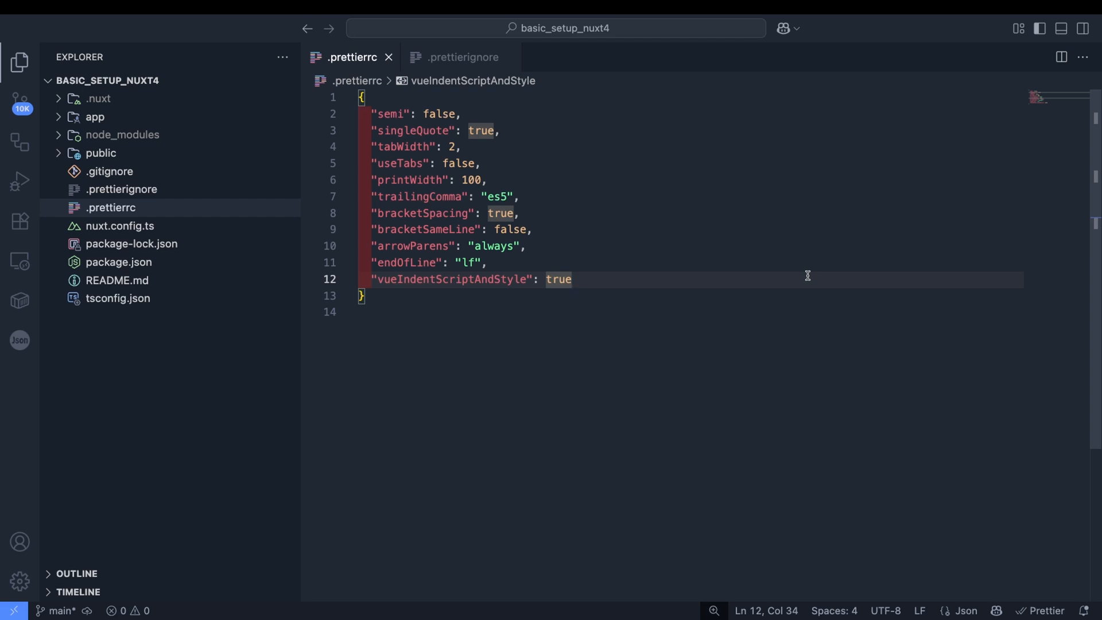
- Add a "-----DEFAULT-----": "exit 0" separator script to package.json
left_click(118, 261)
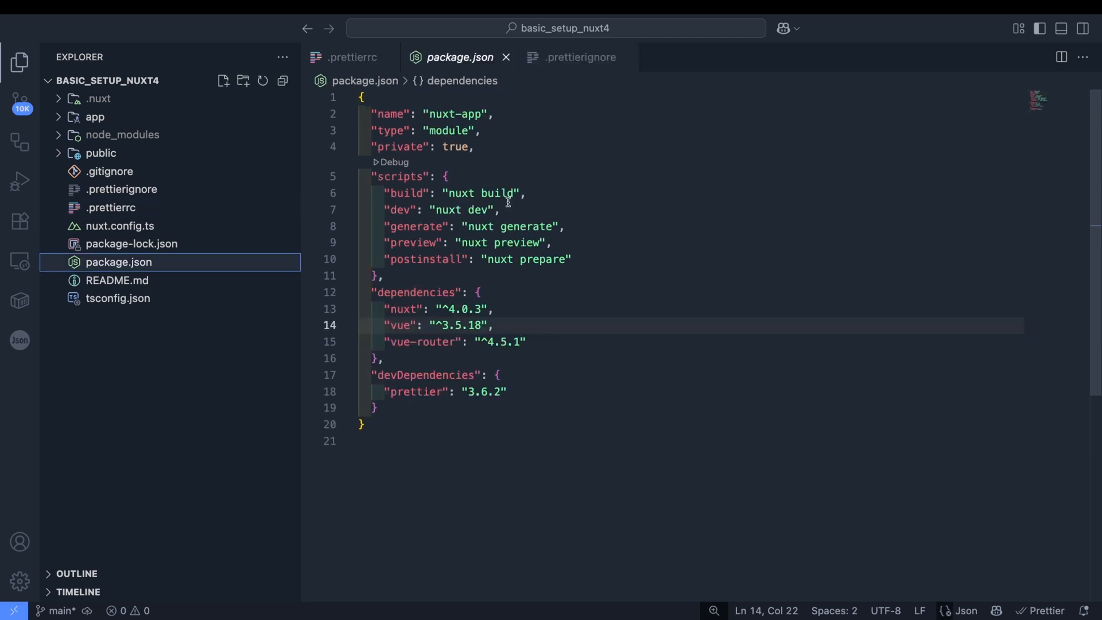
type("\"-----DEFAULT-----\": \"exit 0\",")
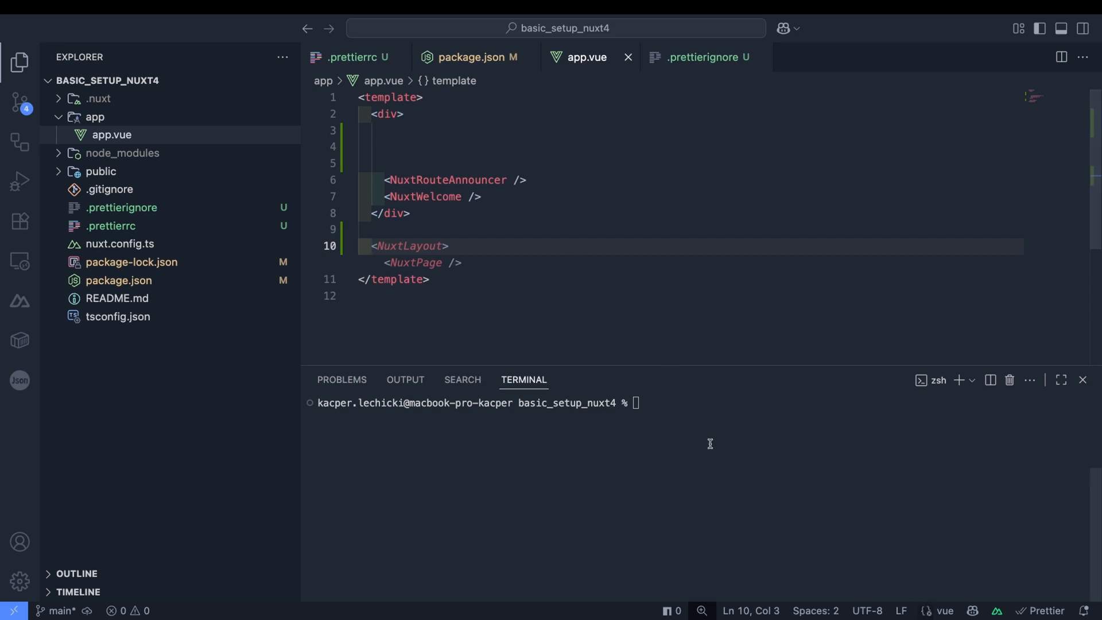
- Run npm run prettier:check, surfacing style issues in app.vue and nuxt.config.ts
type("npm run pre")
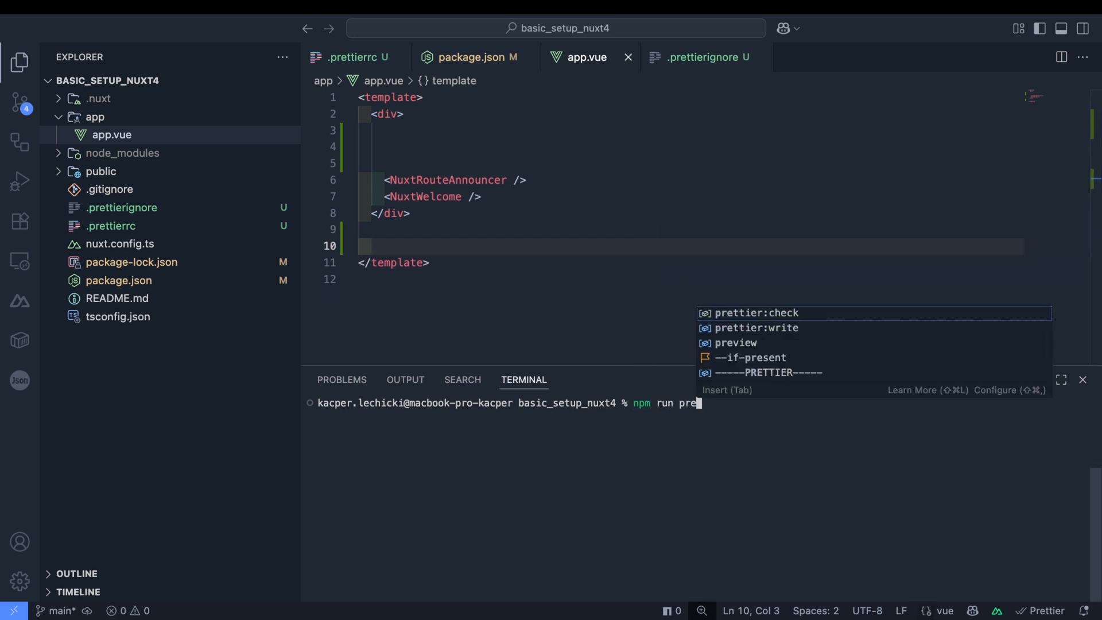
key("Enter")
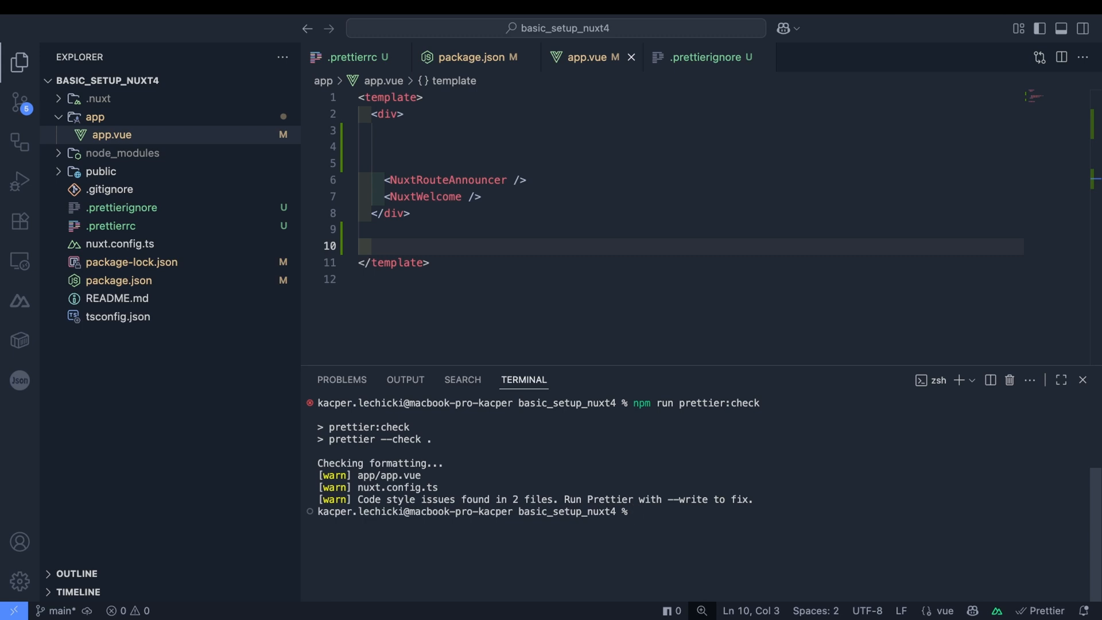
type("npm run p")
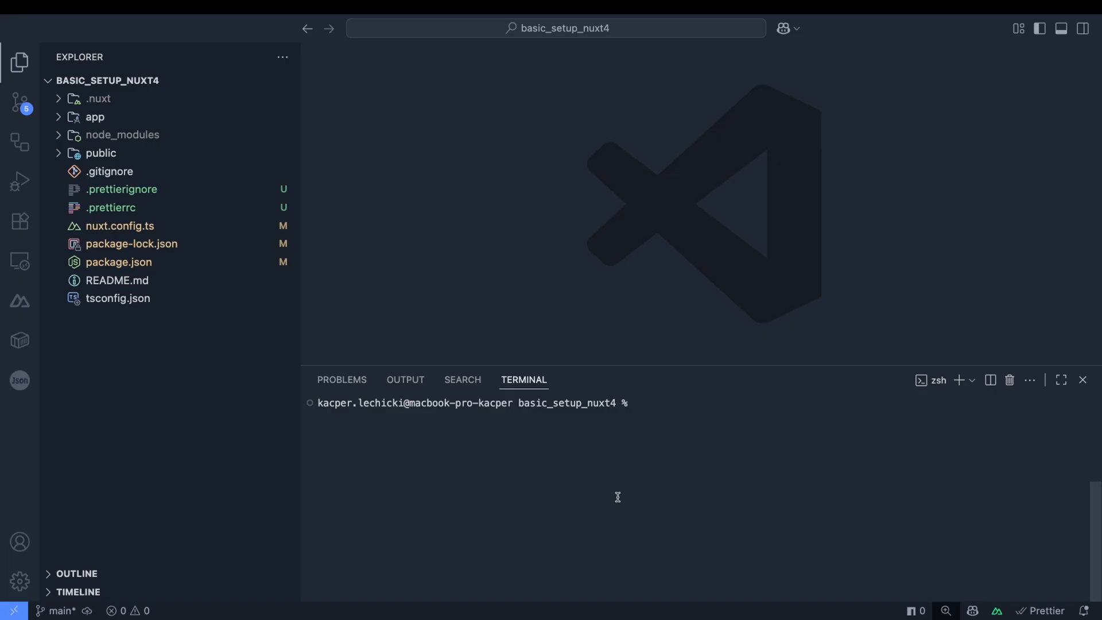
- Add the ESLint module with npx nuxi module add eslint and view eslint.config.mjs
type("npx nuxi module add eslint")
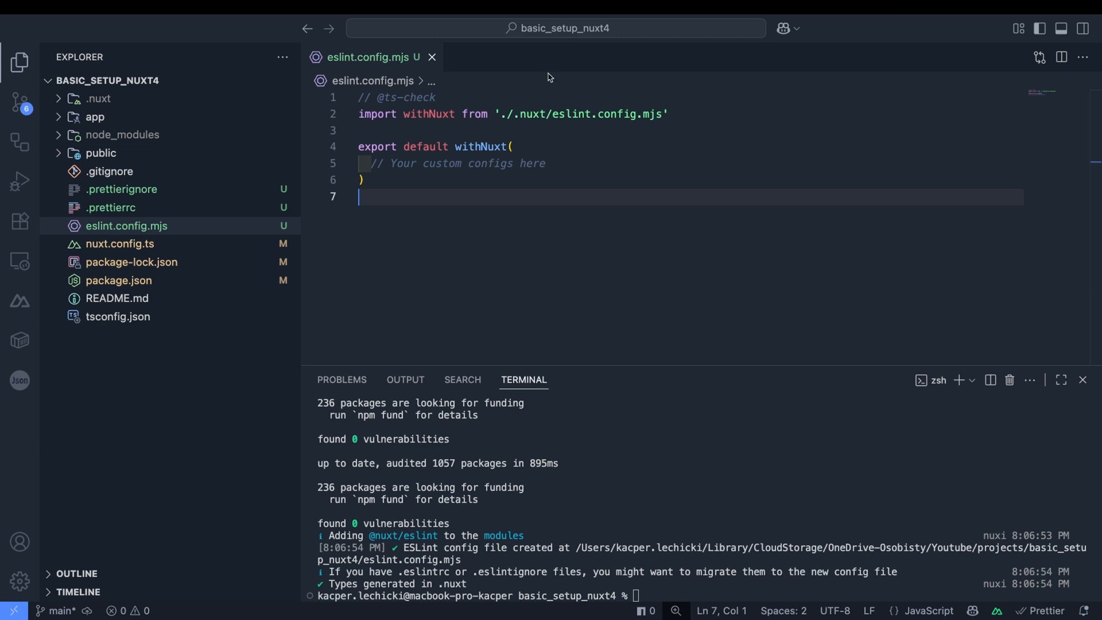
left_click(111, 134)
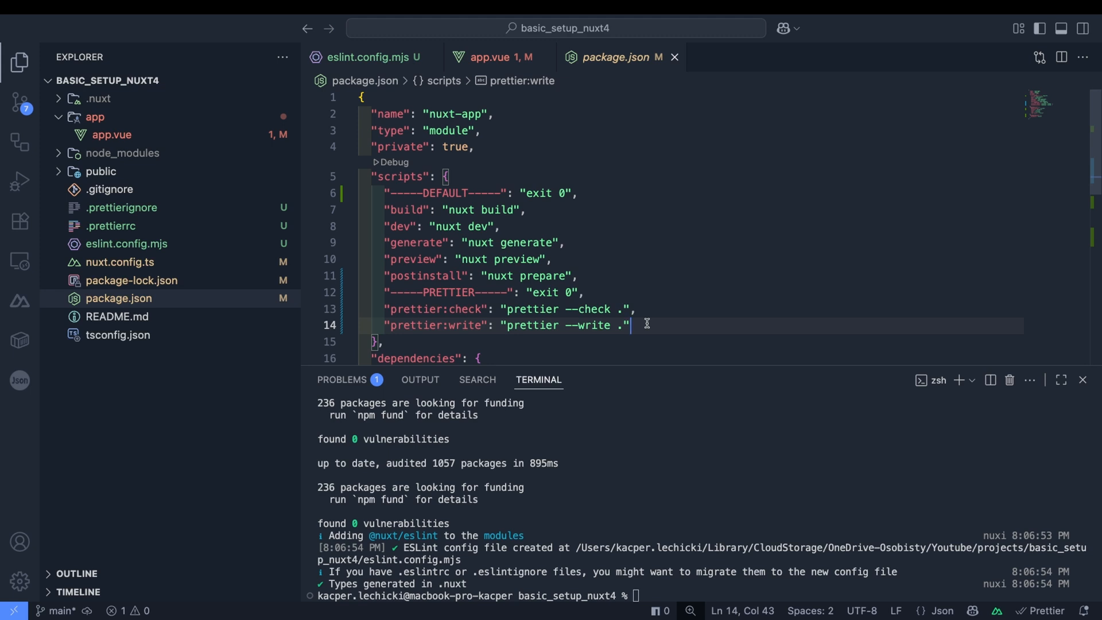
- Run npm run lint, which reports an unexpected console statement in app.vue
type("npm run l")
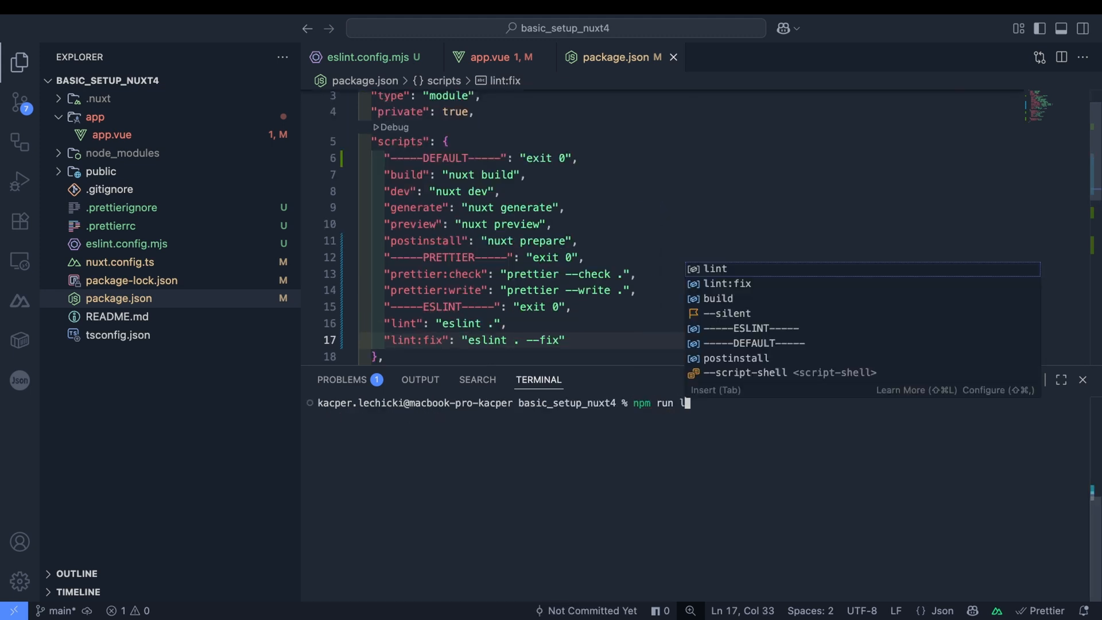
key("Enter")
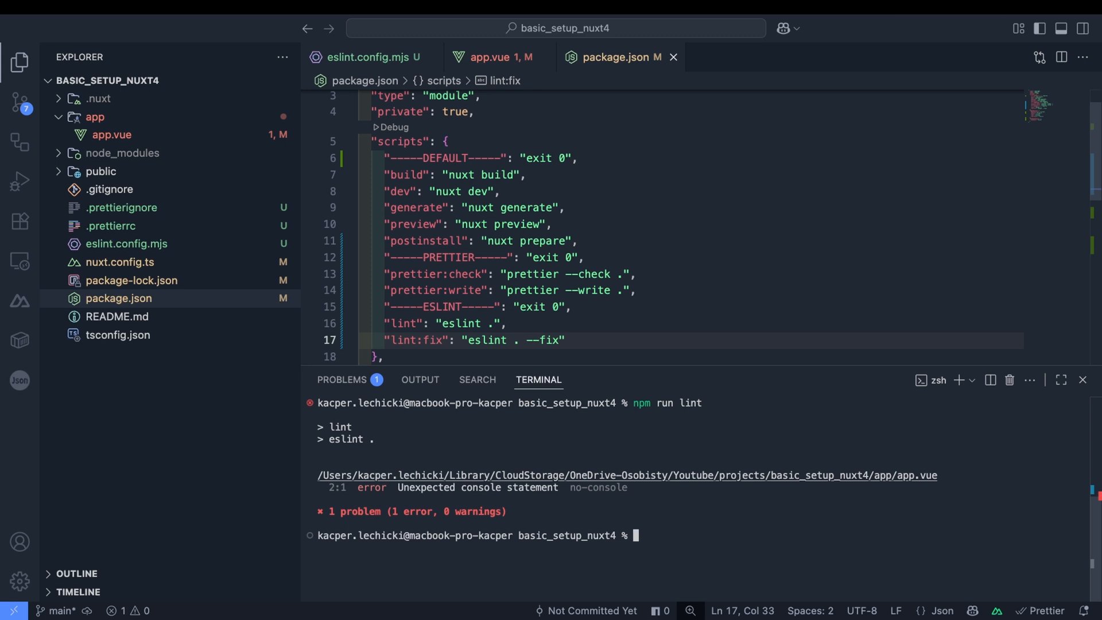
type("npm run")
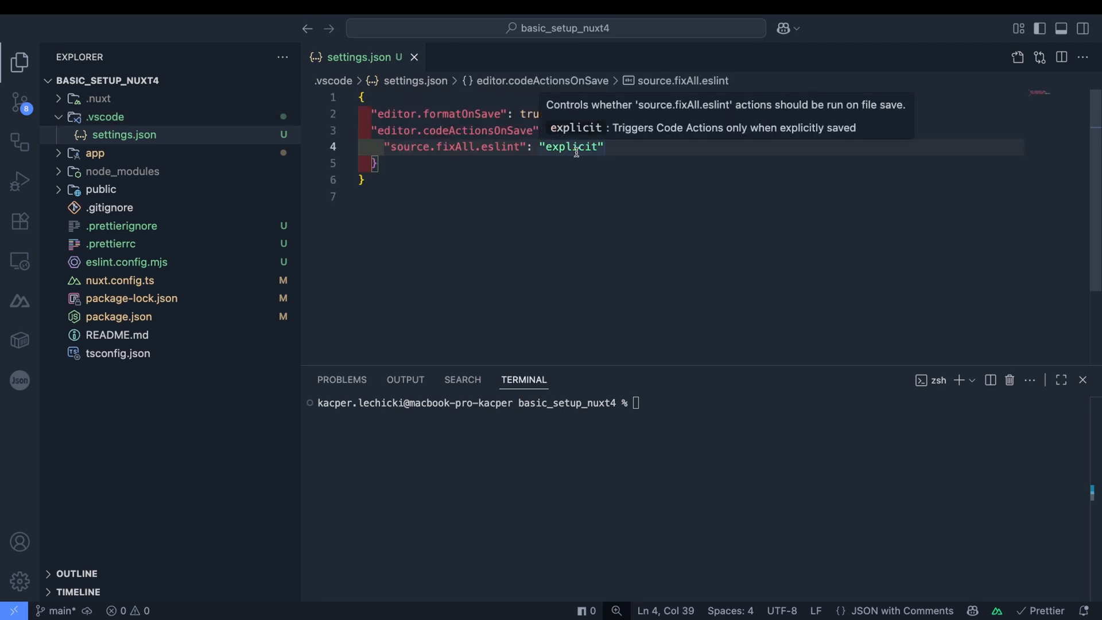
- Create .vscode/settings.json enabling formatOnSave and explicit ESLint fixAll on save
left_click(111, 171)
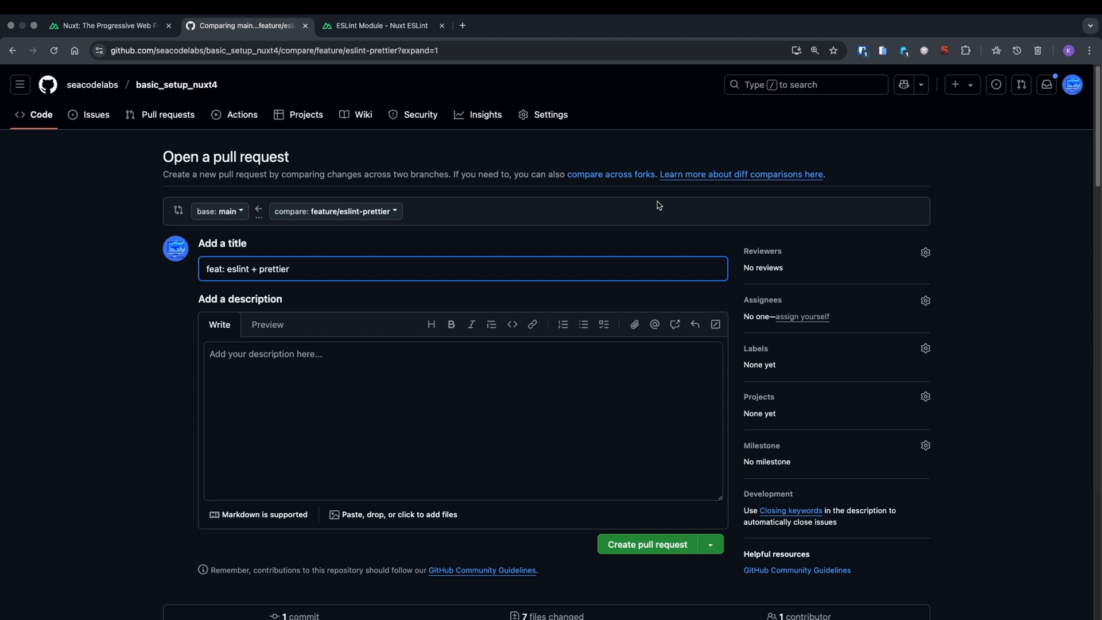
- Create the 'feat: eslint + prettier' pull request into main
left_click(646, 544)
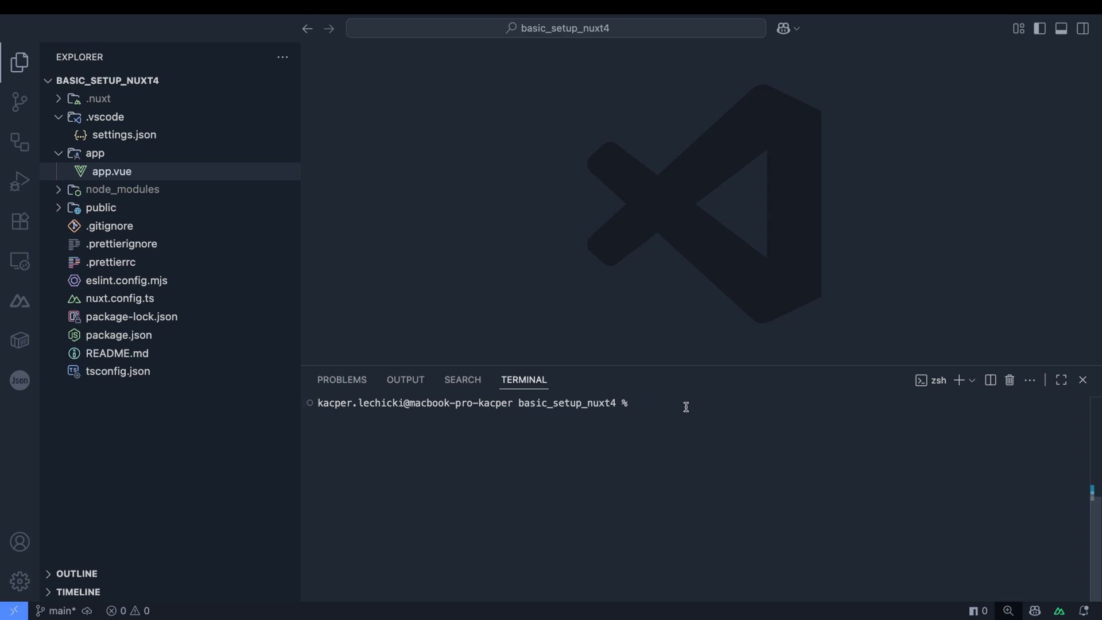
- Check out main, pull the merged changes and start a new feature branch
type("git checkout main")
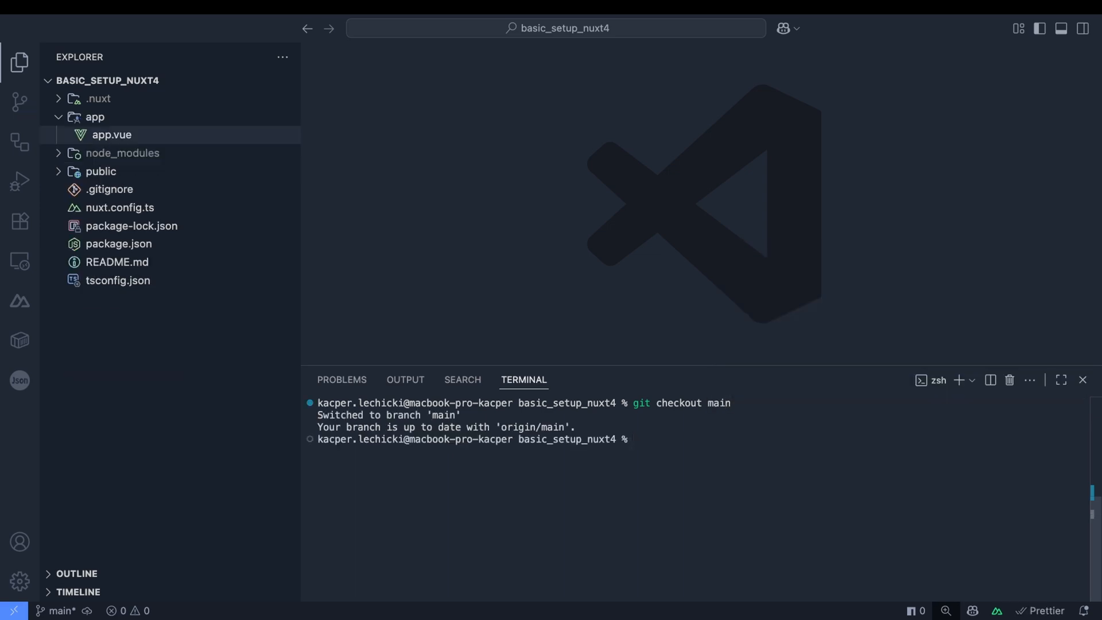
type("git pull")
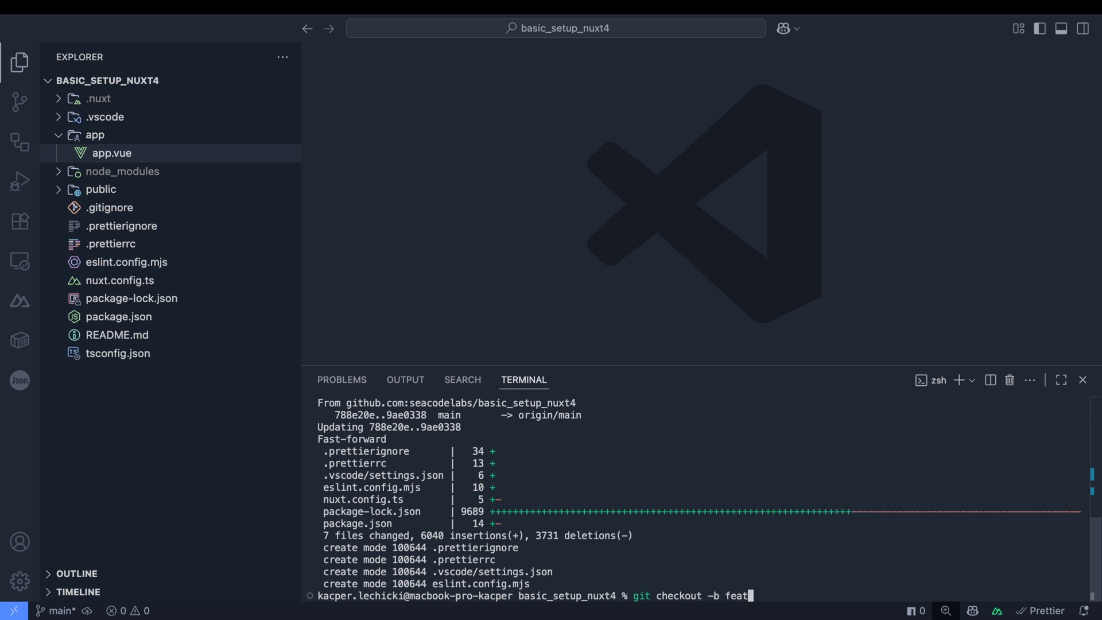
left_click(384, 25)
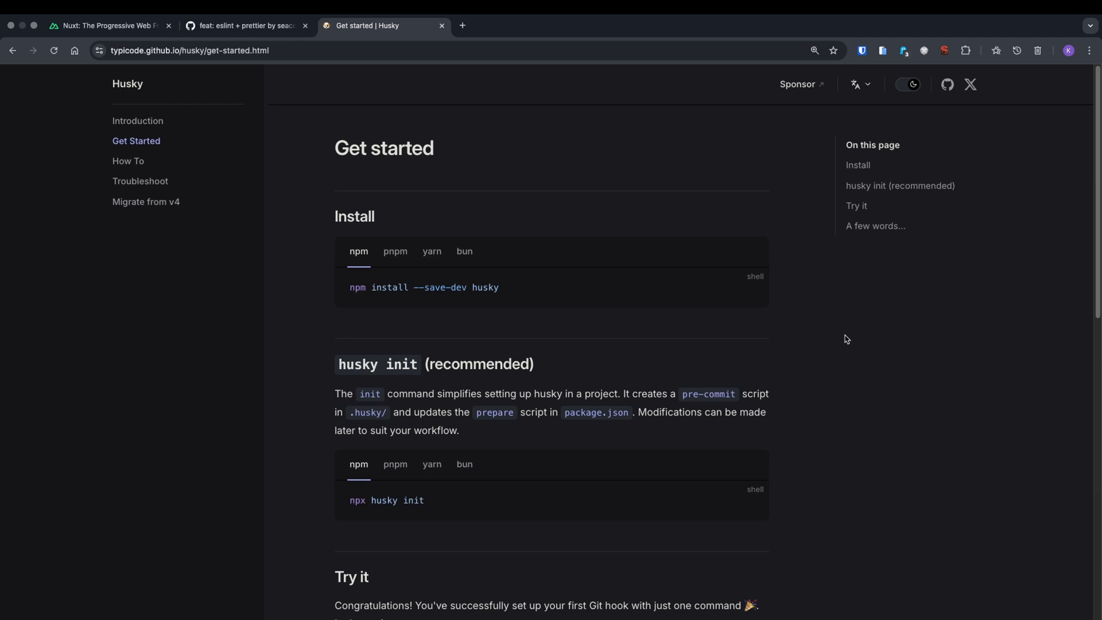
mouse_move(747, 289)
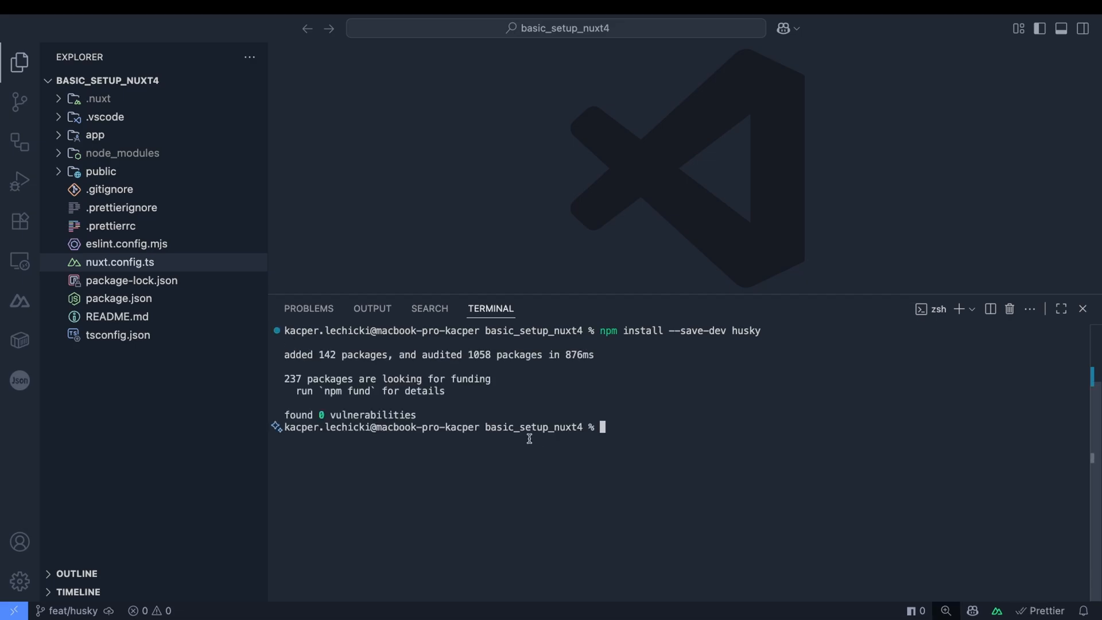
- Initialise Husky hooks with npx husky init, inspect the .husky folder, and install lint-staged as a dev dependency
type("npx husky init")
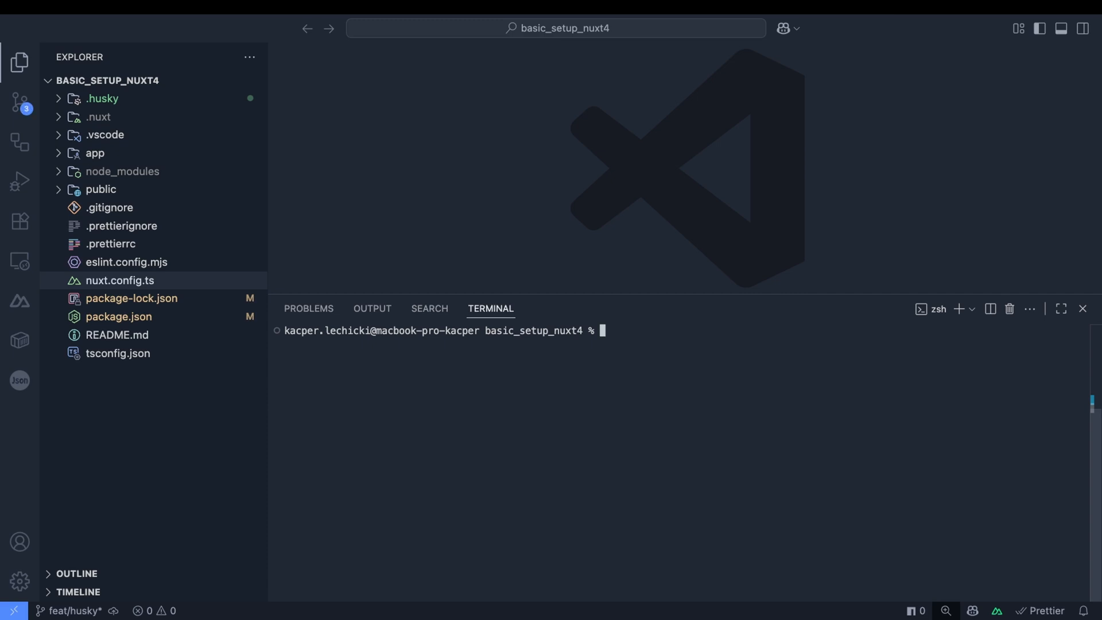
left_click(102, 98)
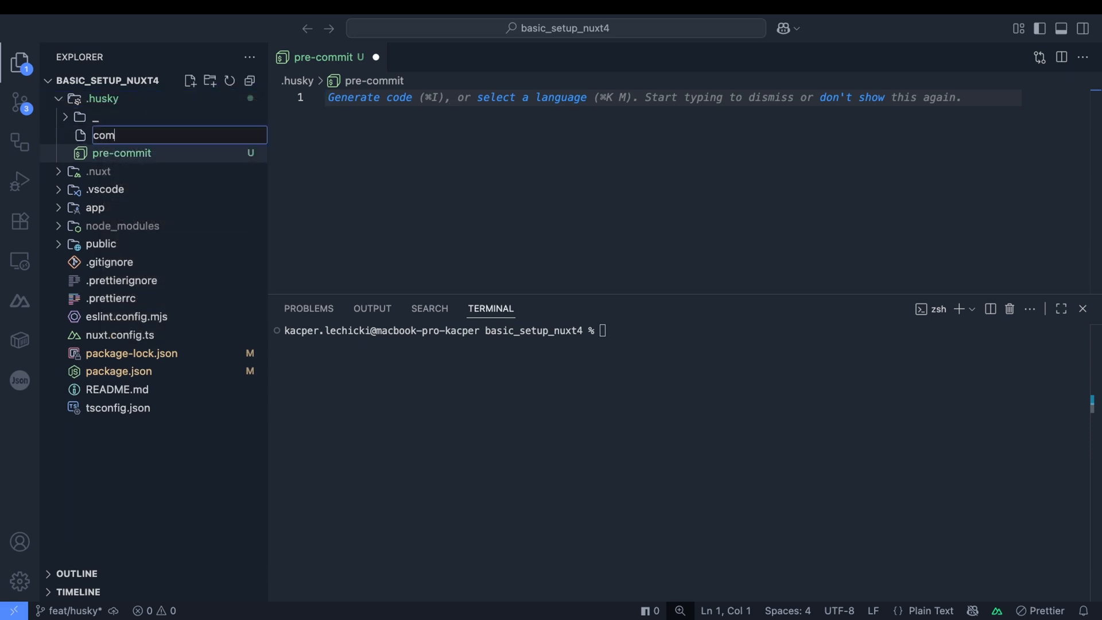
type("npm i -D lint-staged")
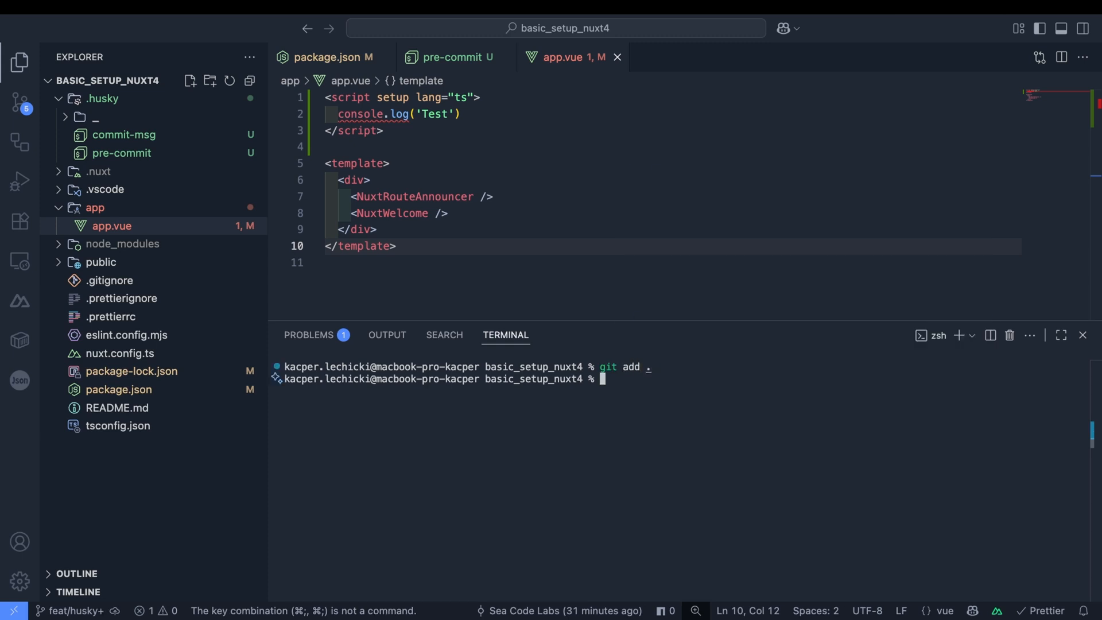
- Attempt a 'feat: lin...' commit that the pre-commit ESLint hook rejects, then re-stage the changes with git add
type("git commit -m '")
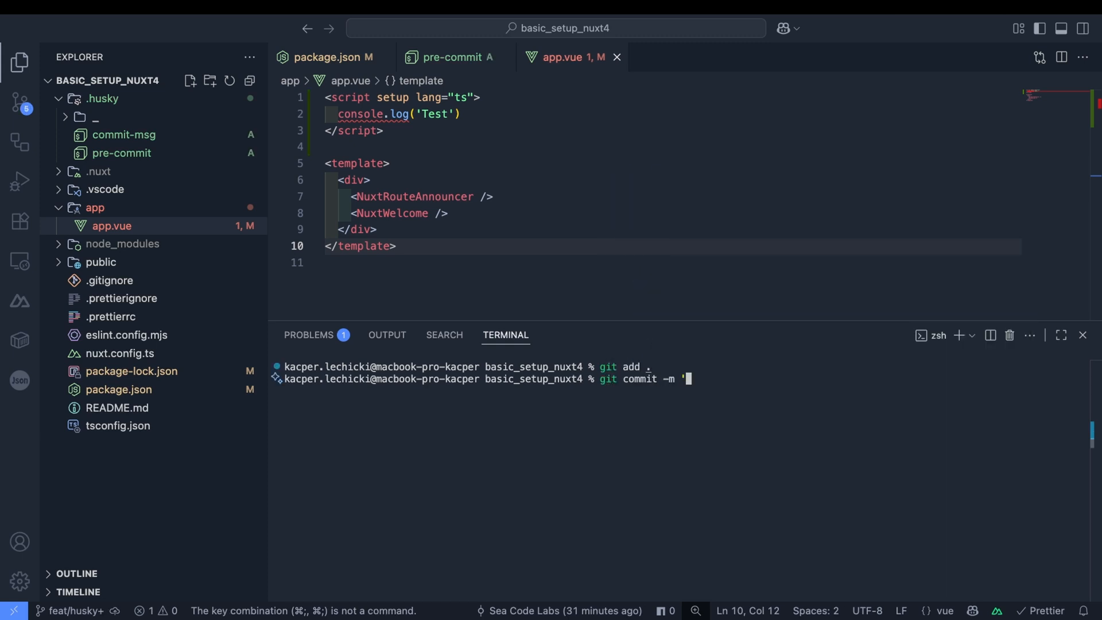
type("feat:lin")
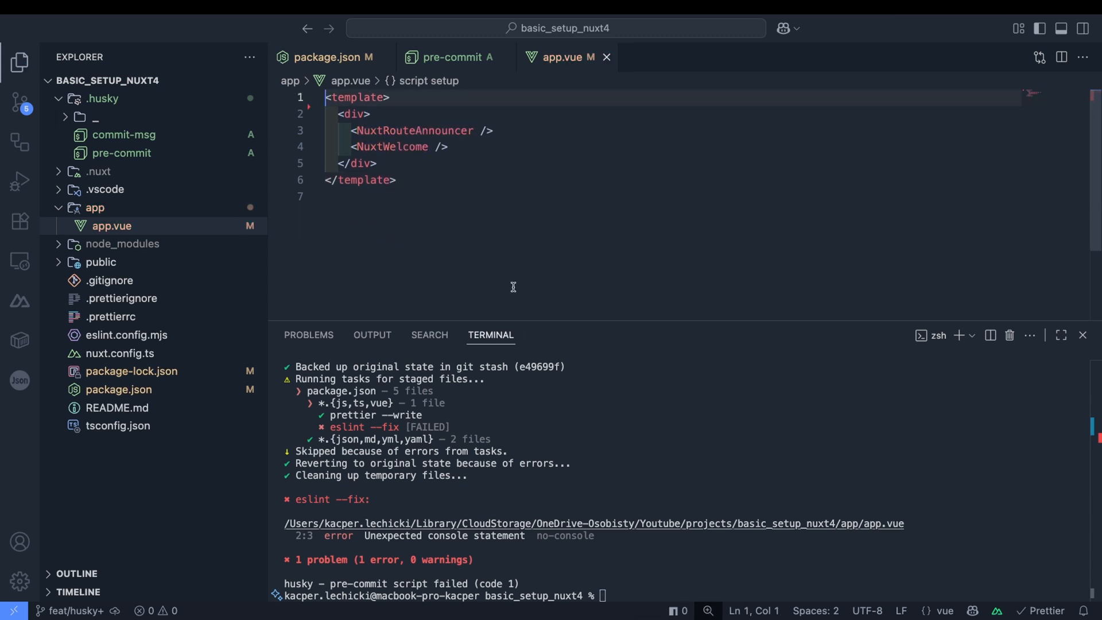
type("git add .")
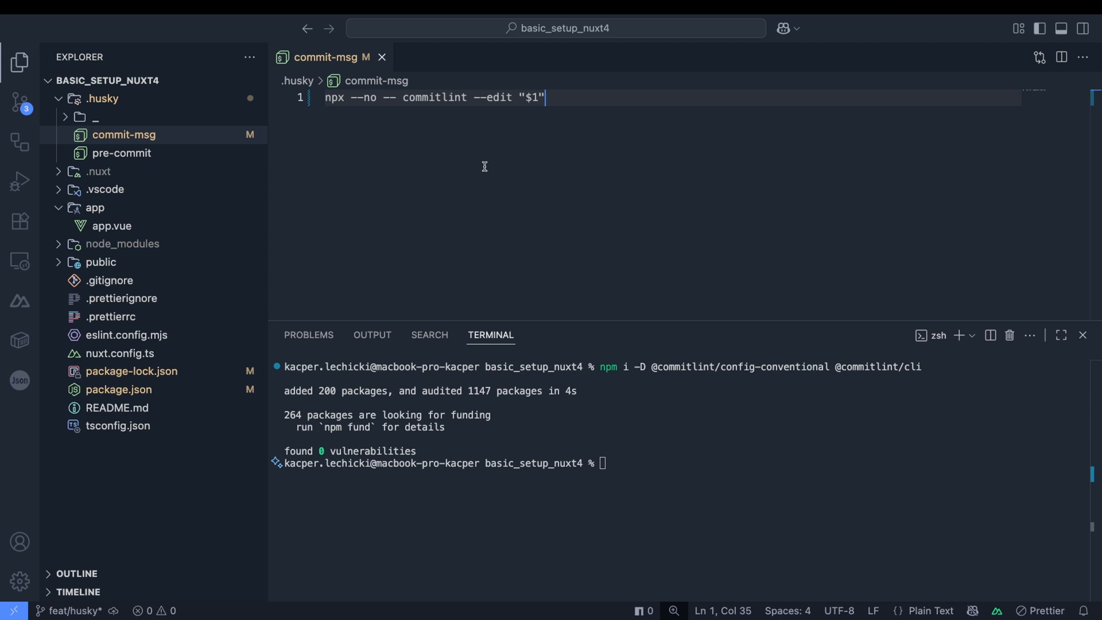
- Write commitlint.config.js exporting the conventional config and test it with a git commit message
type("export default {")
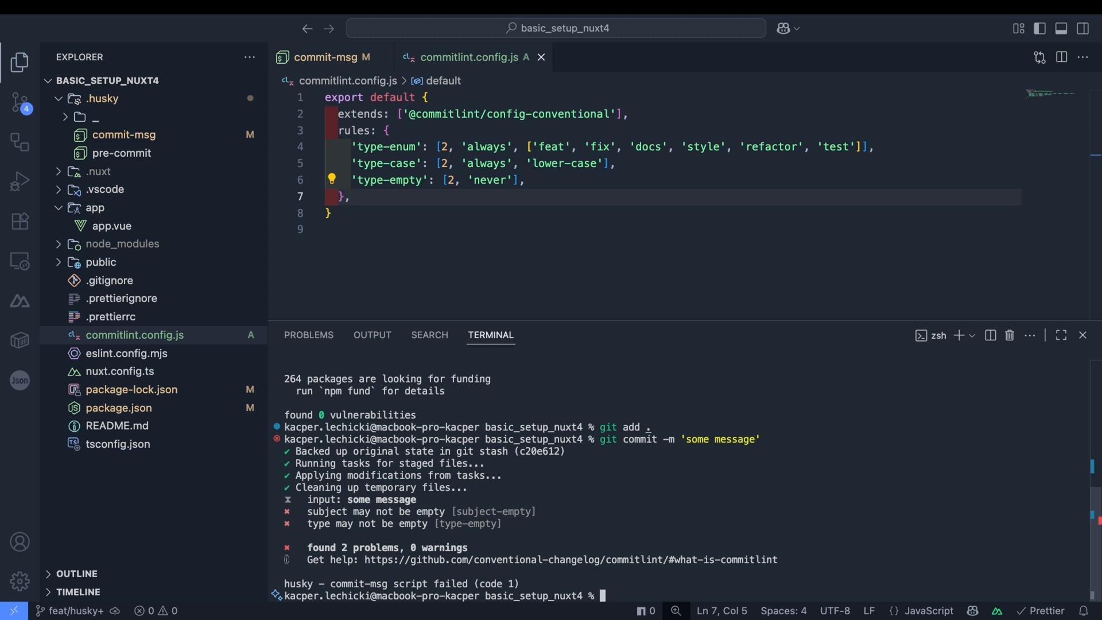
type("git commit -m 'fe")
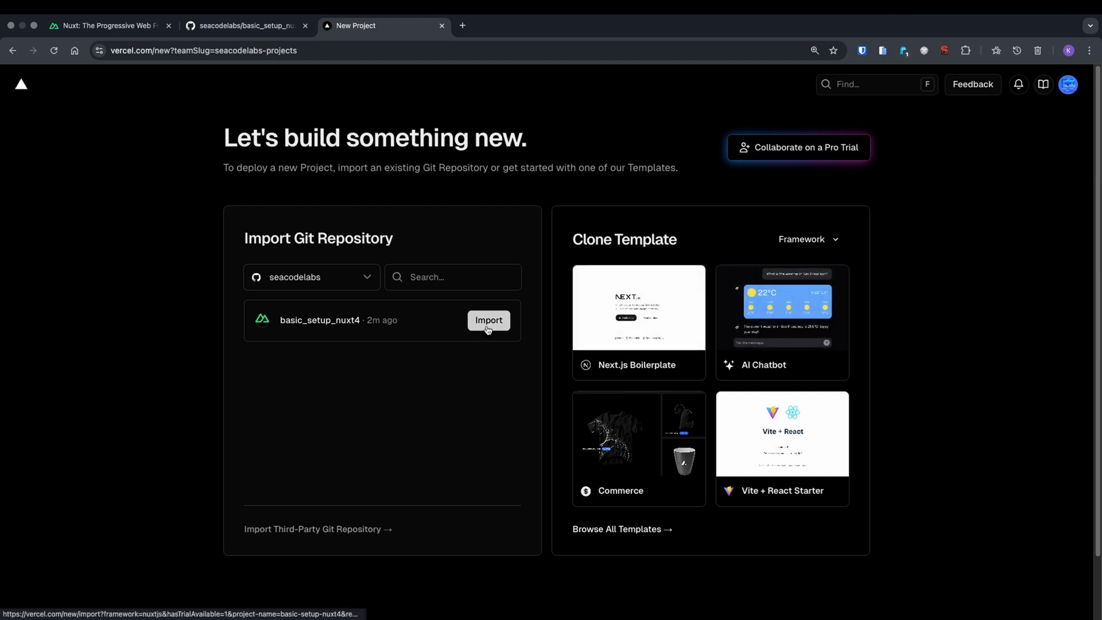
- Import basic_setup_nuxt4 into Vercel, deploy it with the Nuxt.js preset, and continue to the dashboard
left_click(488, 320)
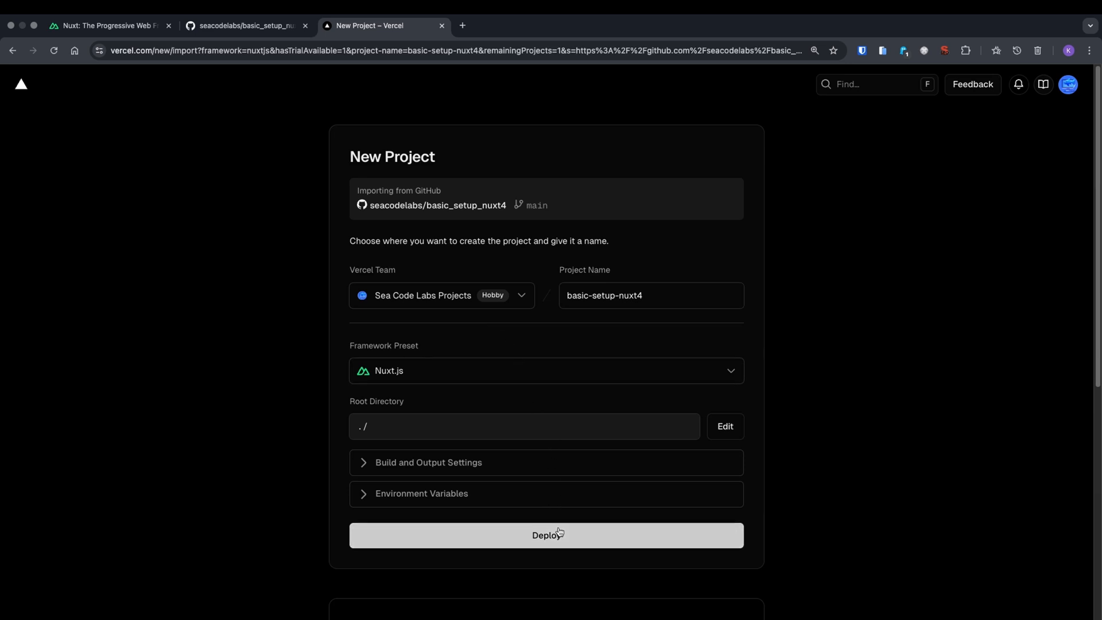
left_click(546, 534)
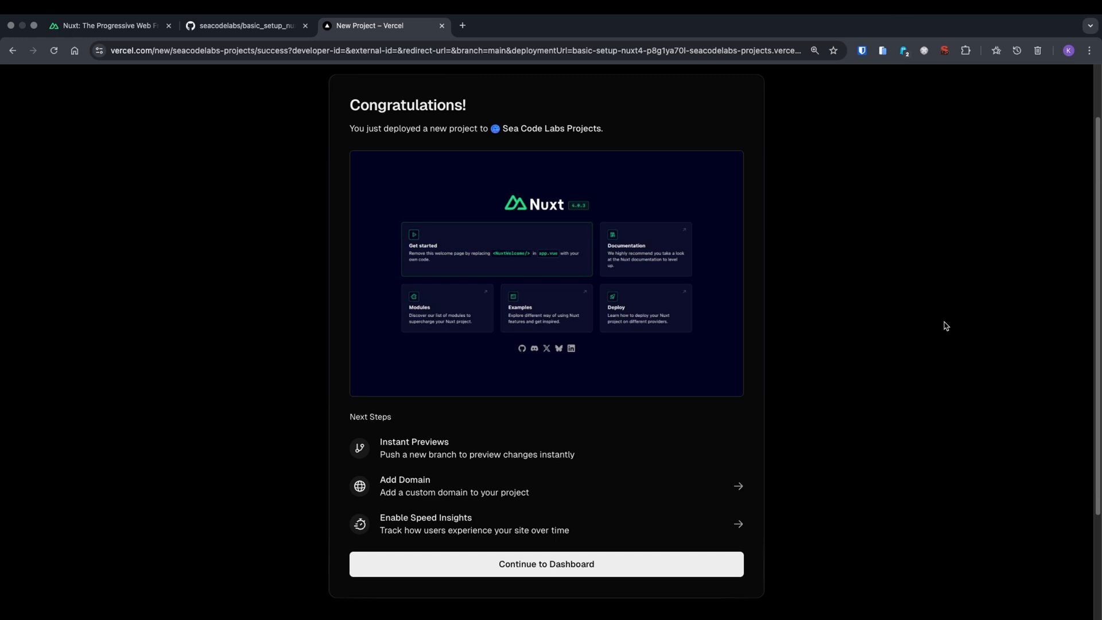
left_click(545, 564)
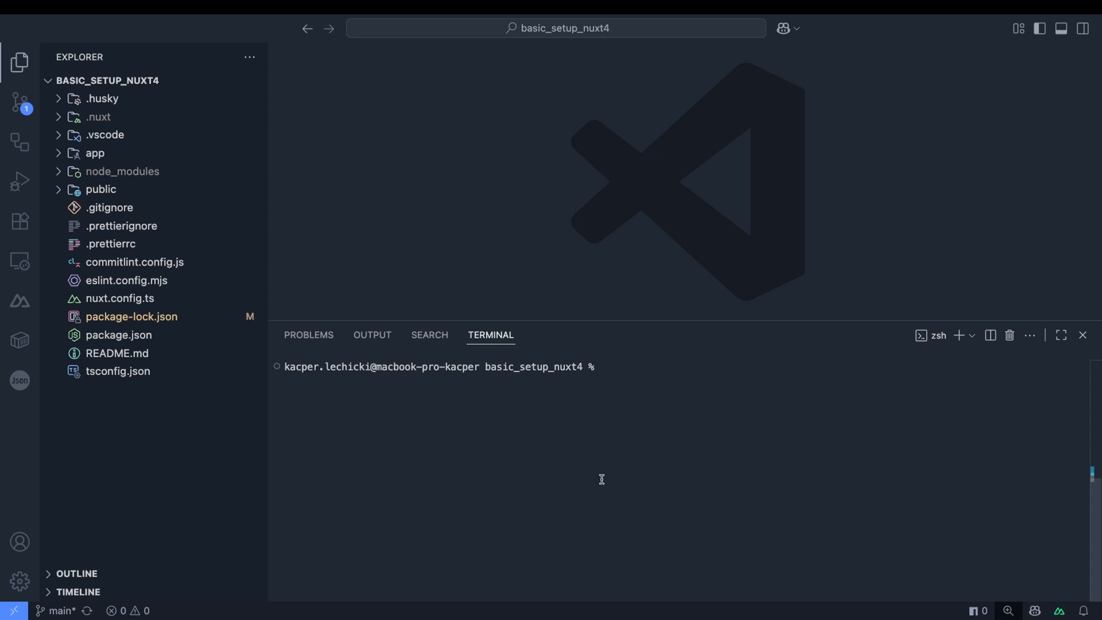
- Replace the NuxtWelcome component in app.vue with an <h1>Hello World!</h1> heading
left_click(600, 366)
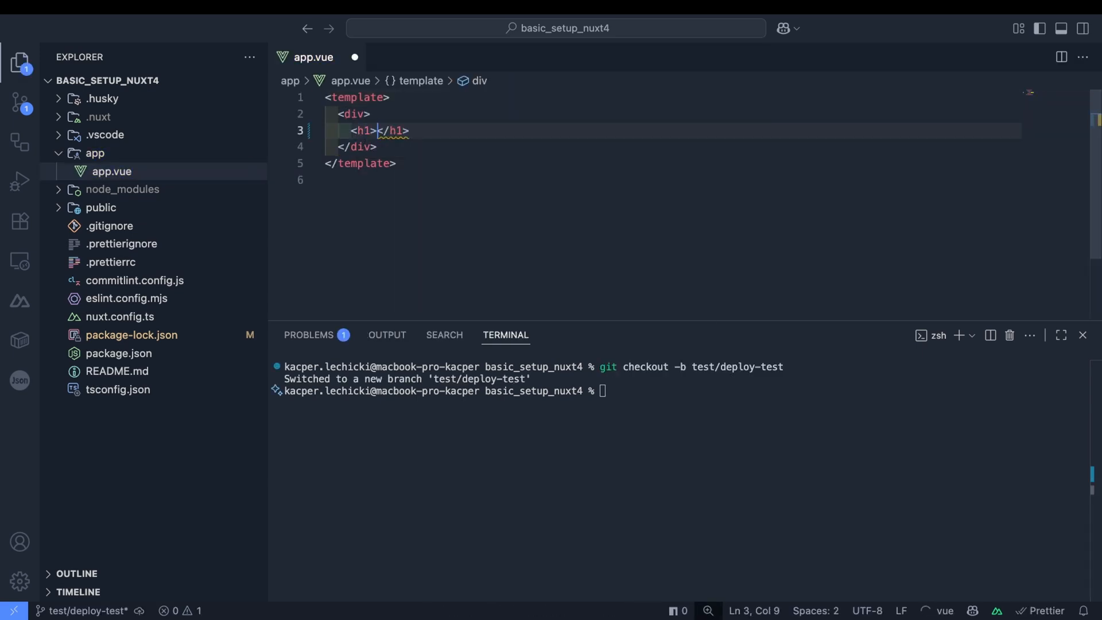
type("Hello")
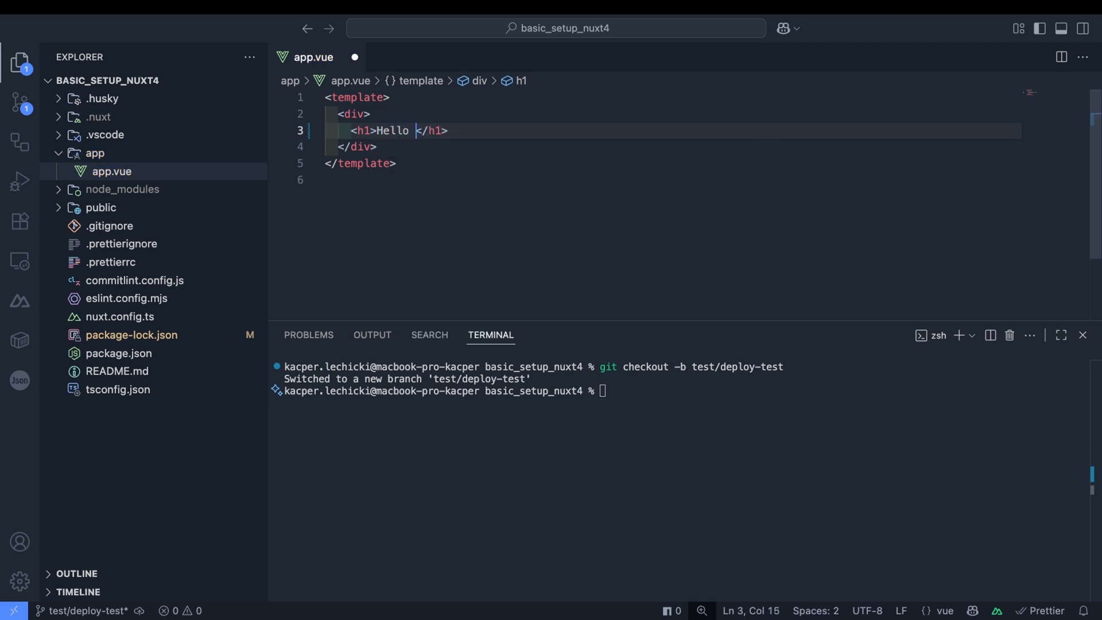
type("World!")
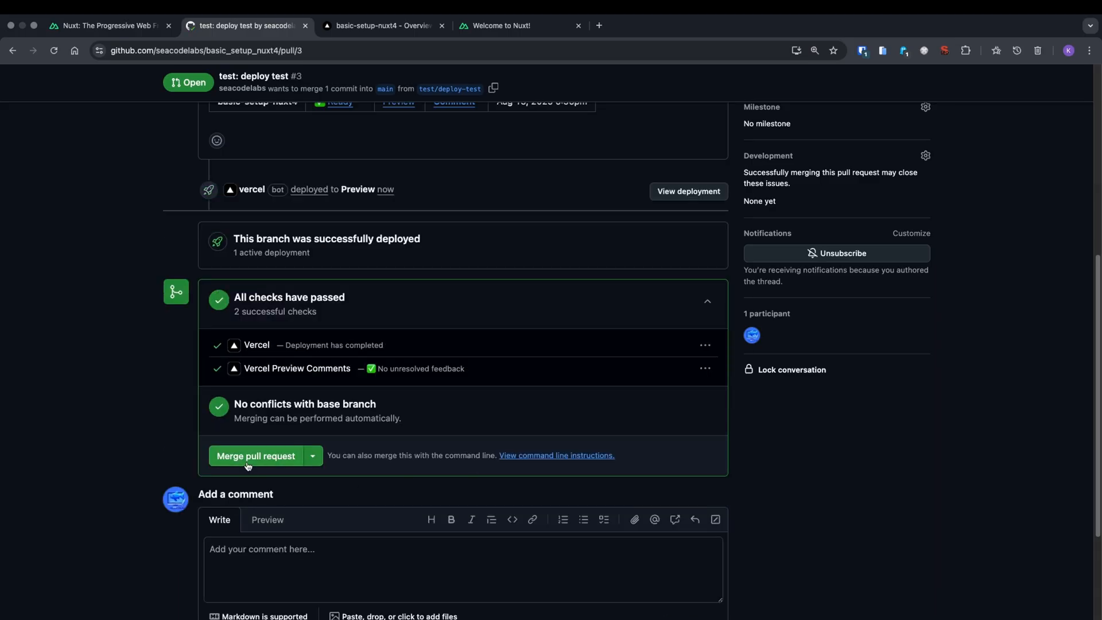
- Merge the test: deploy test pull request #3 into main
left_click(254, 455)
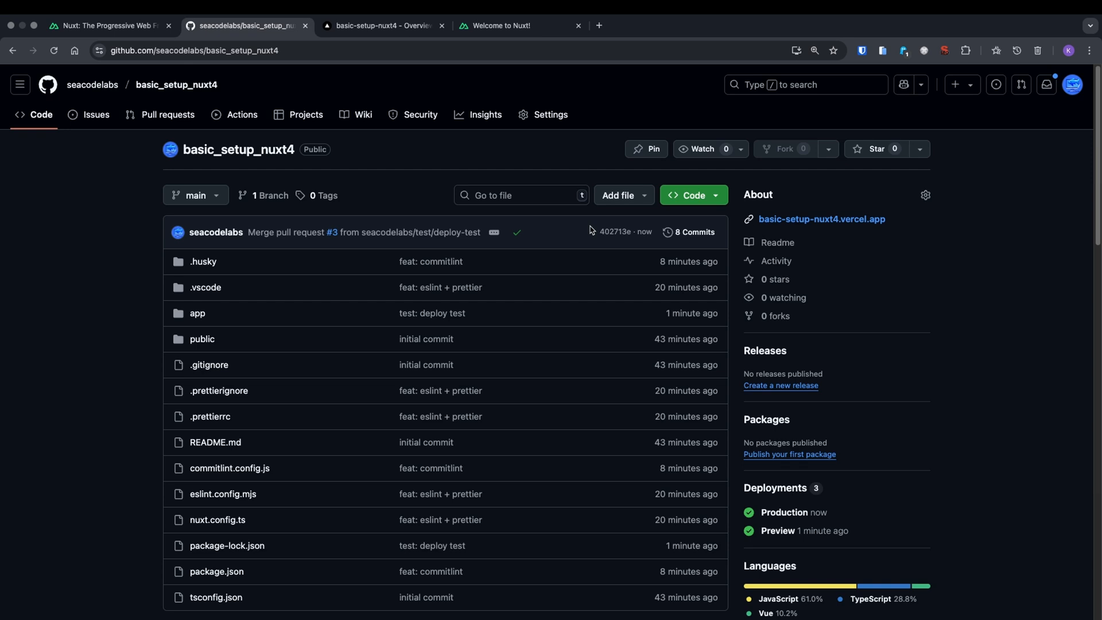
mouse_move(583, 231)
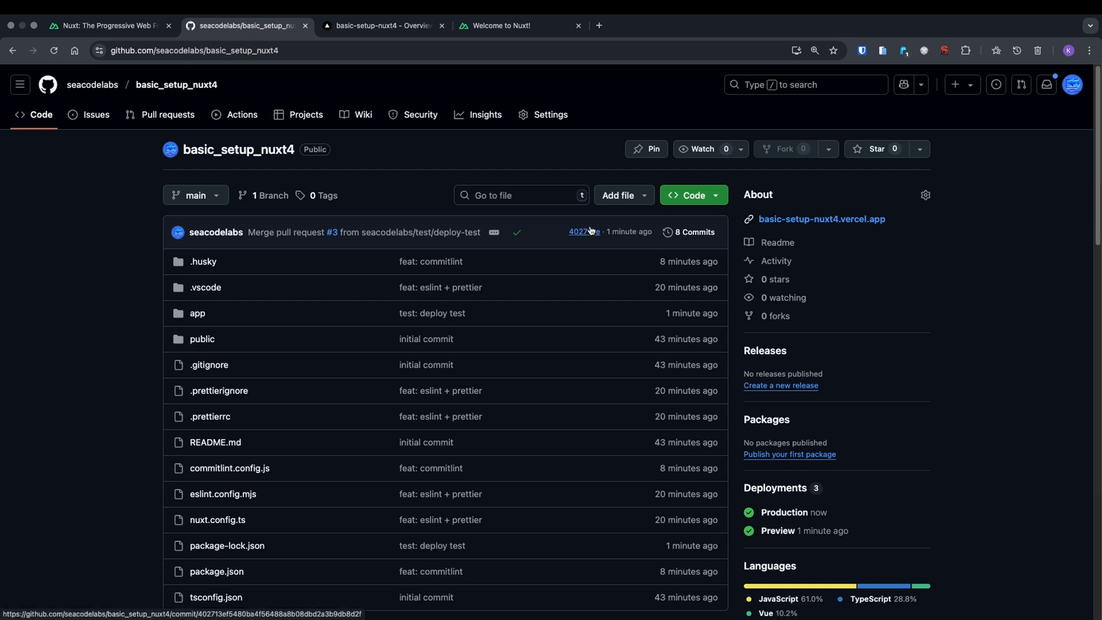
mouse_move(584, 230)
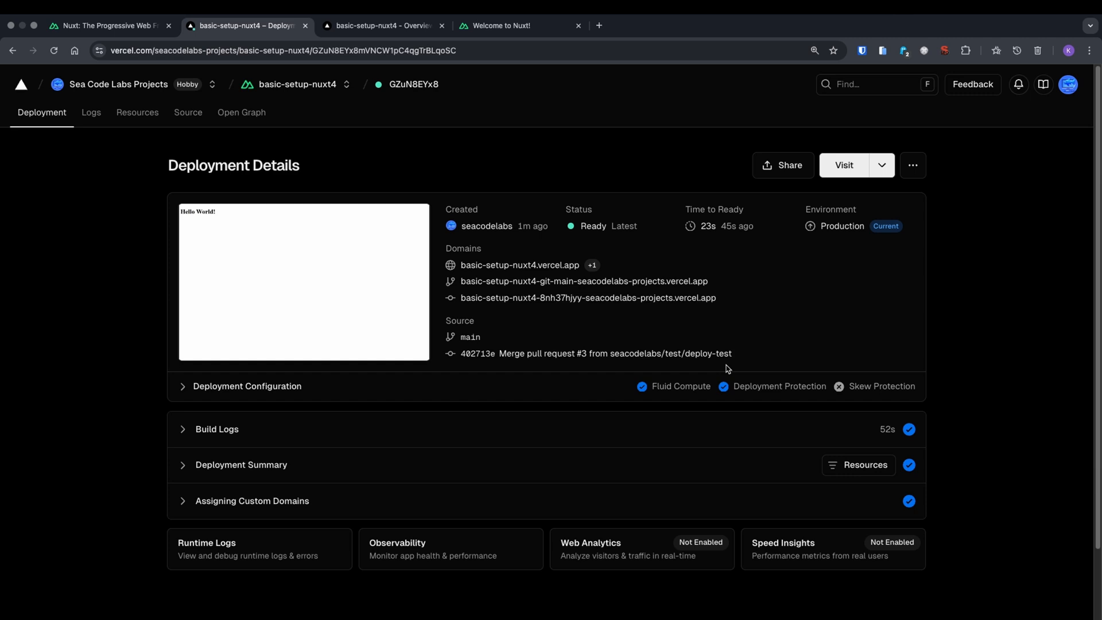
mouse_move(518, 265)
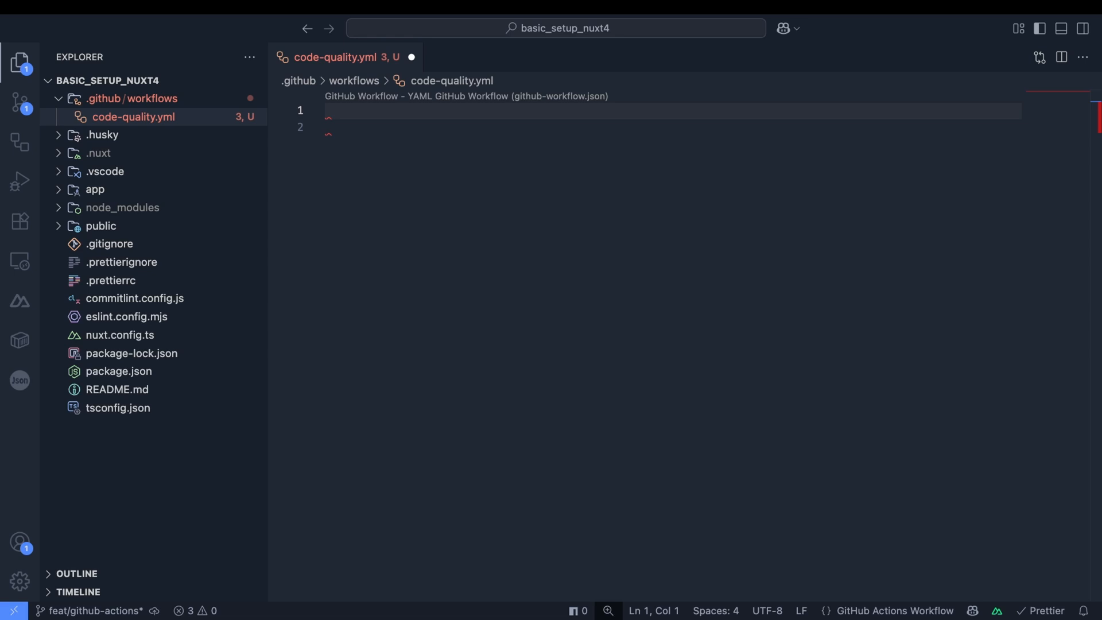
mouse_move(862, 96)
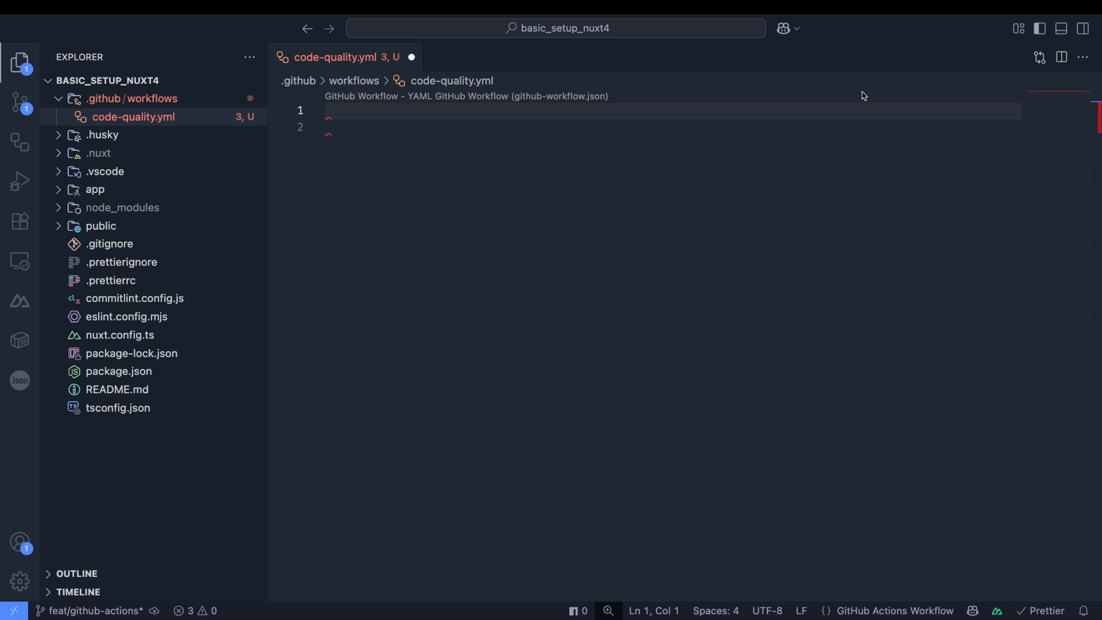
- Name the workflow 'Code Quality' in code-quality.yml and push the feat/github-actions branch to origin
type("name: Code Quality")
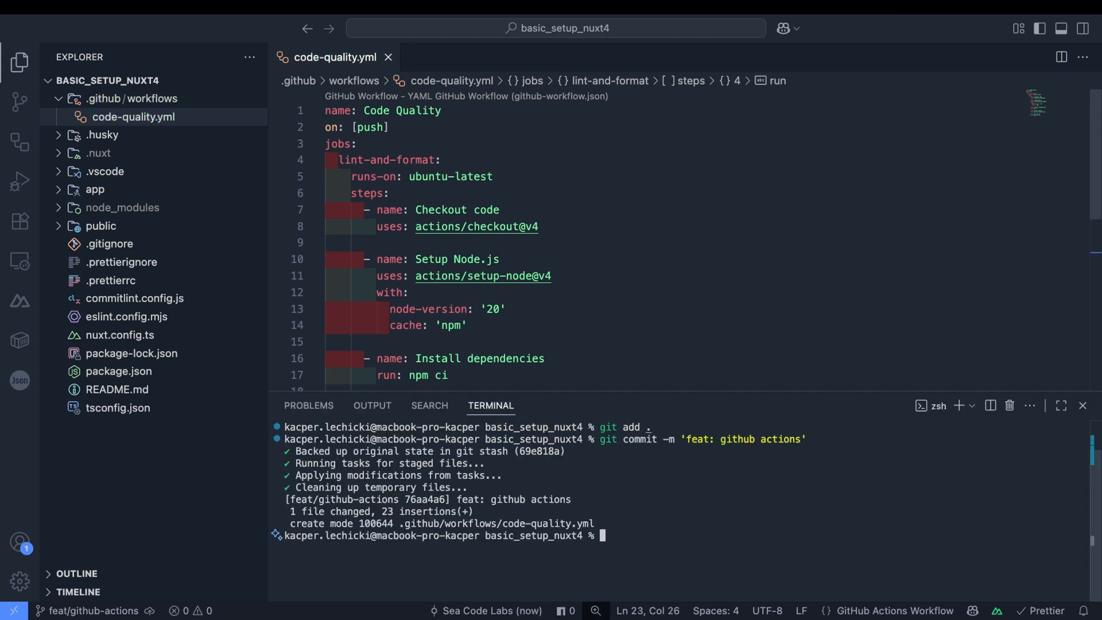
type("git push origin")
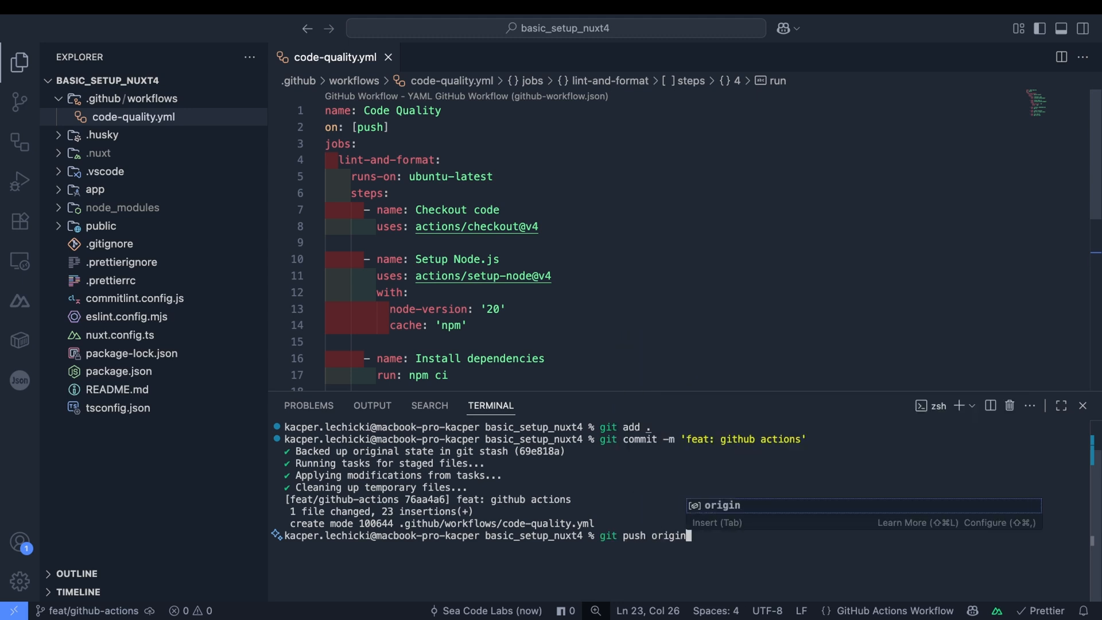
type("feat/")
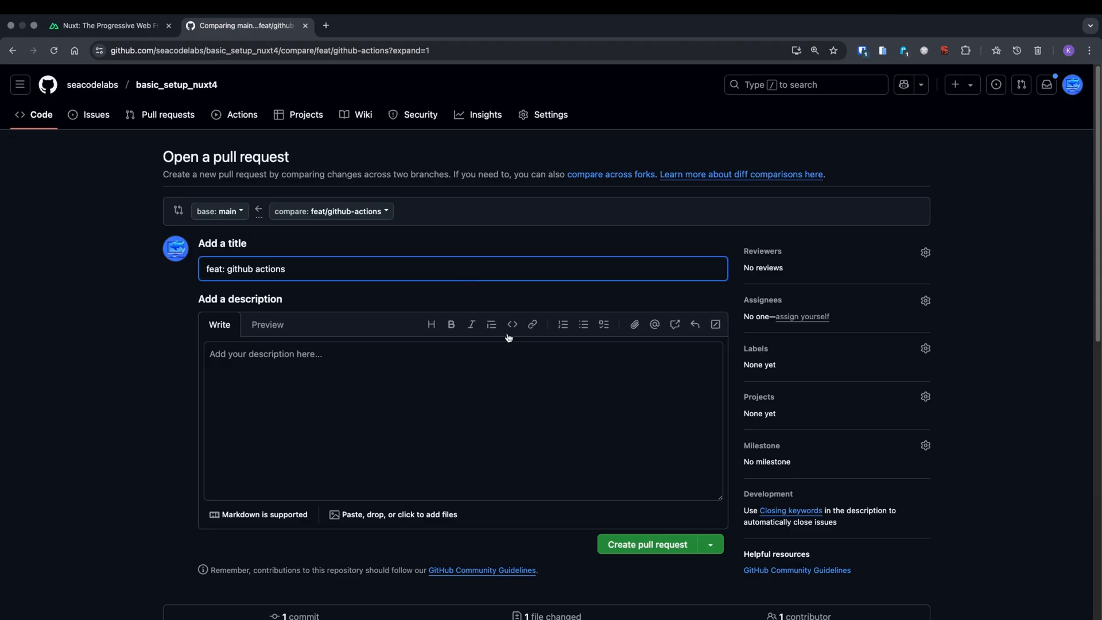
- Create pull request #4 and open its failing Code Quality / lint-and-format check run
left_click(646, 543)
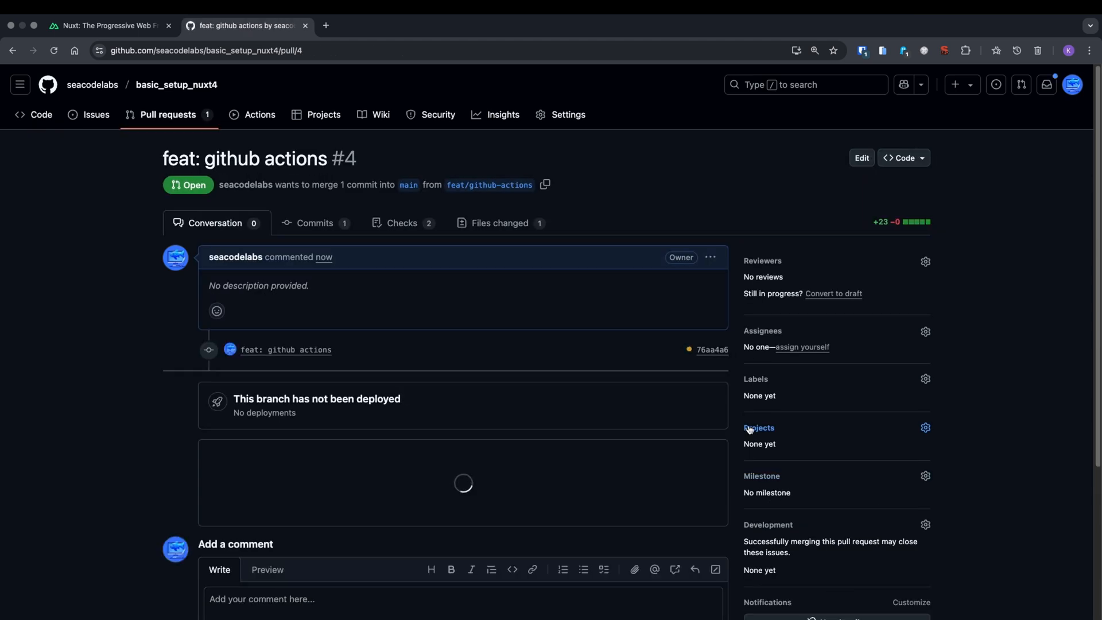
scroll("down", 3)
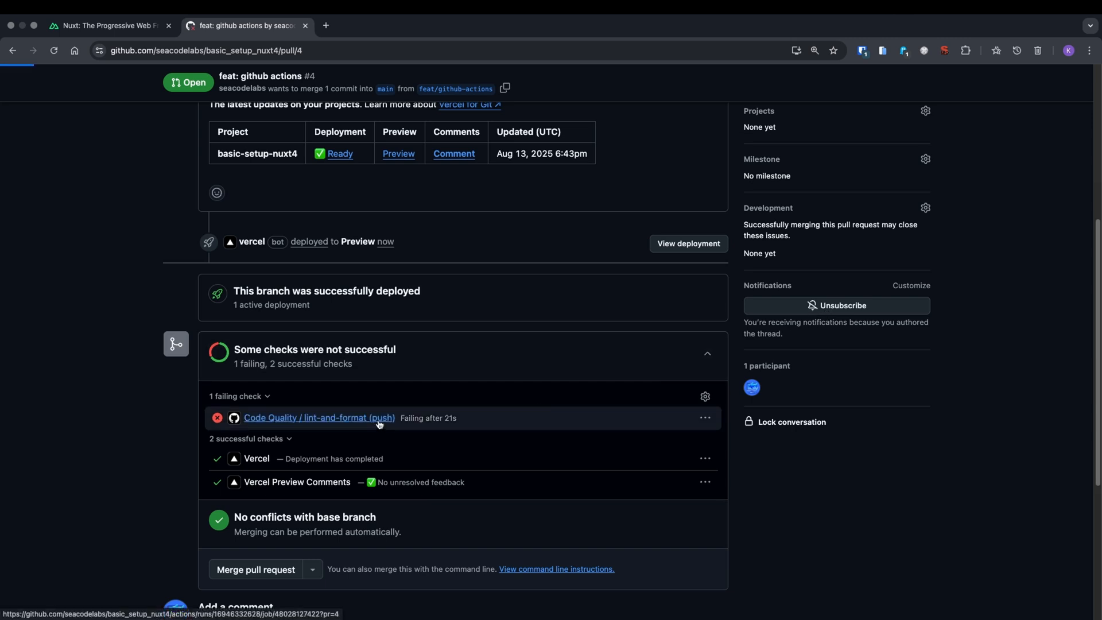
left_click(318, 418)
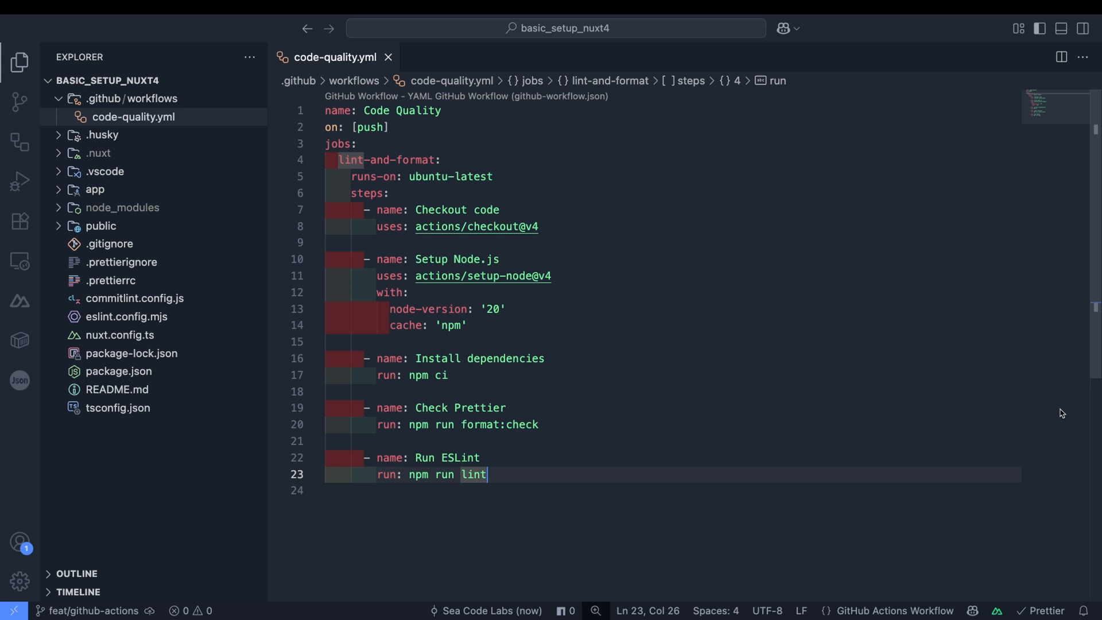
mouse_move(527, 427)
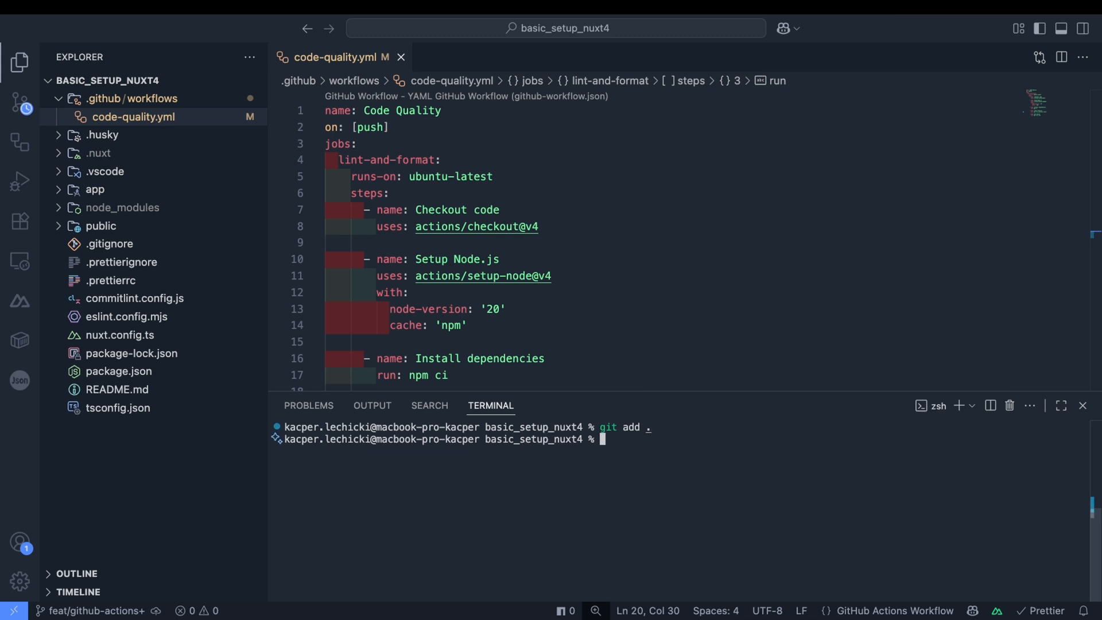
- Commit the workflow edit as 'fix: wrong script name' and push it to the feat/github-actions branch
type("git commit -m '")
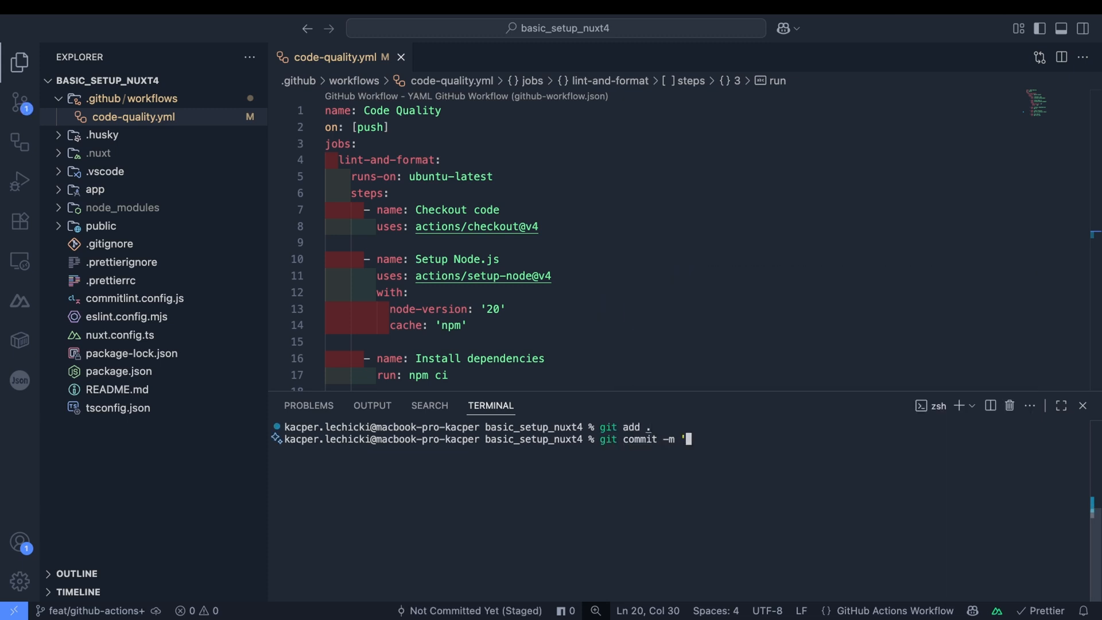
type("fix:")
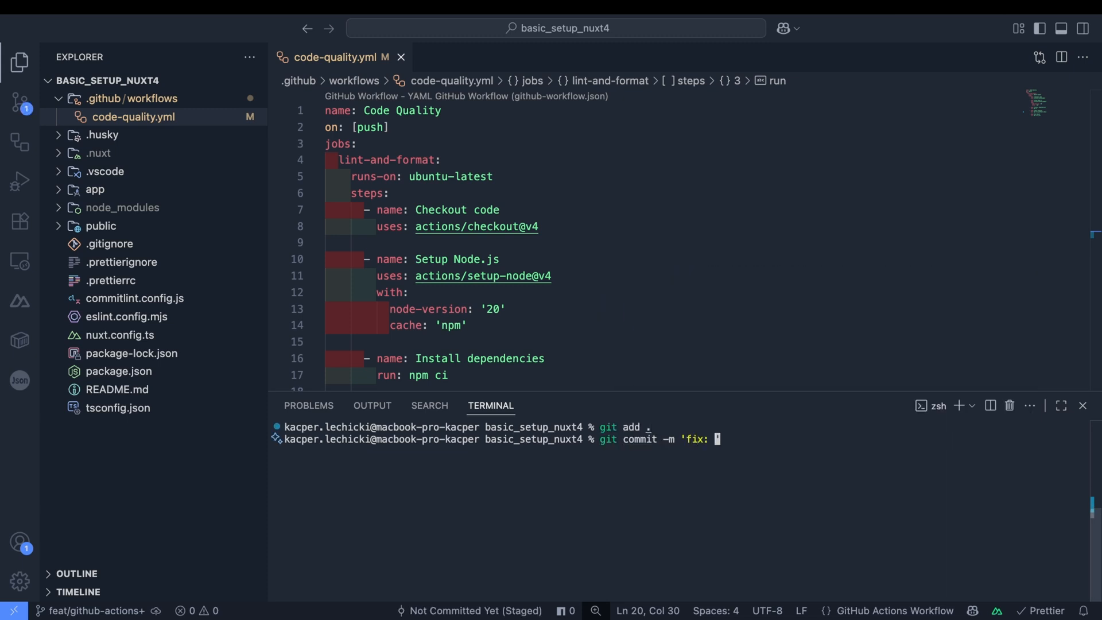
type("wrong script name")
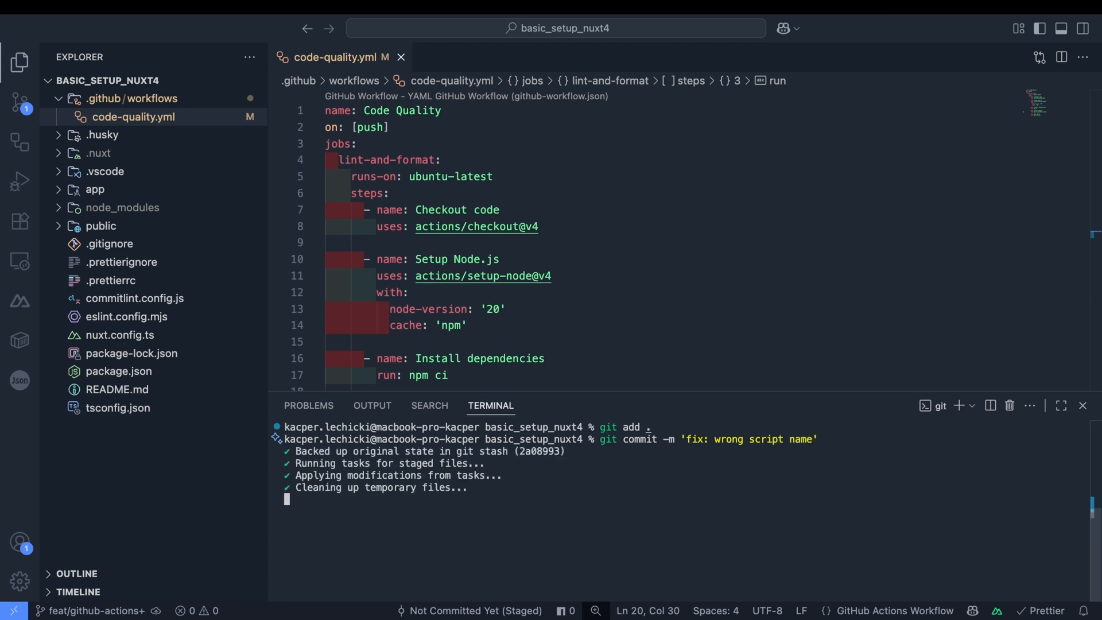
type("git push origin")
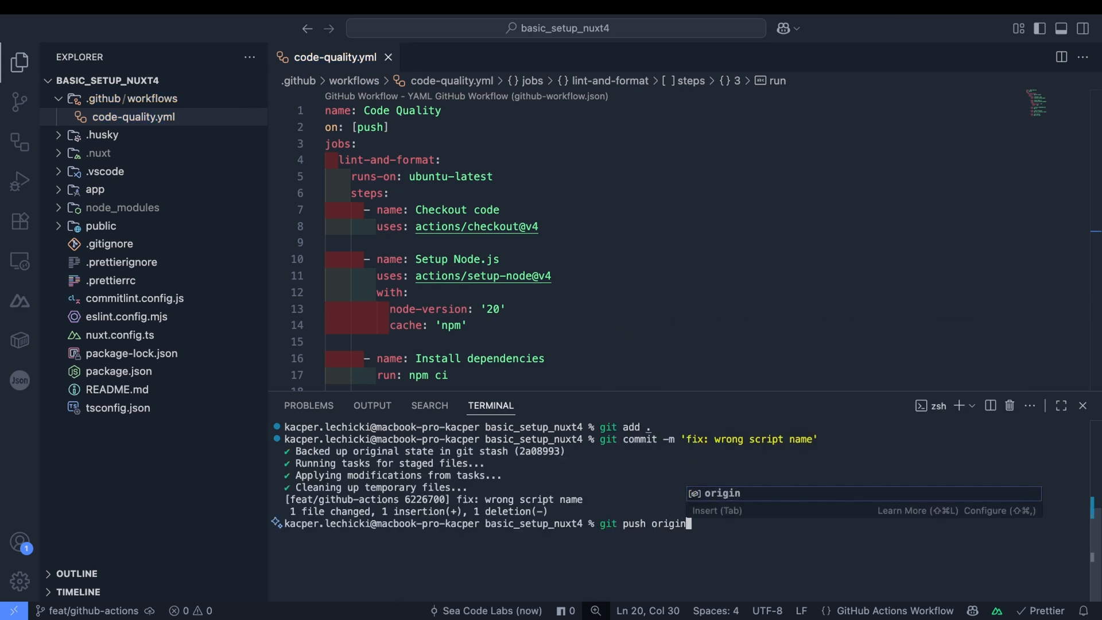
type("feat/githu")
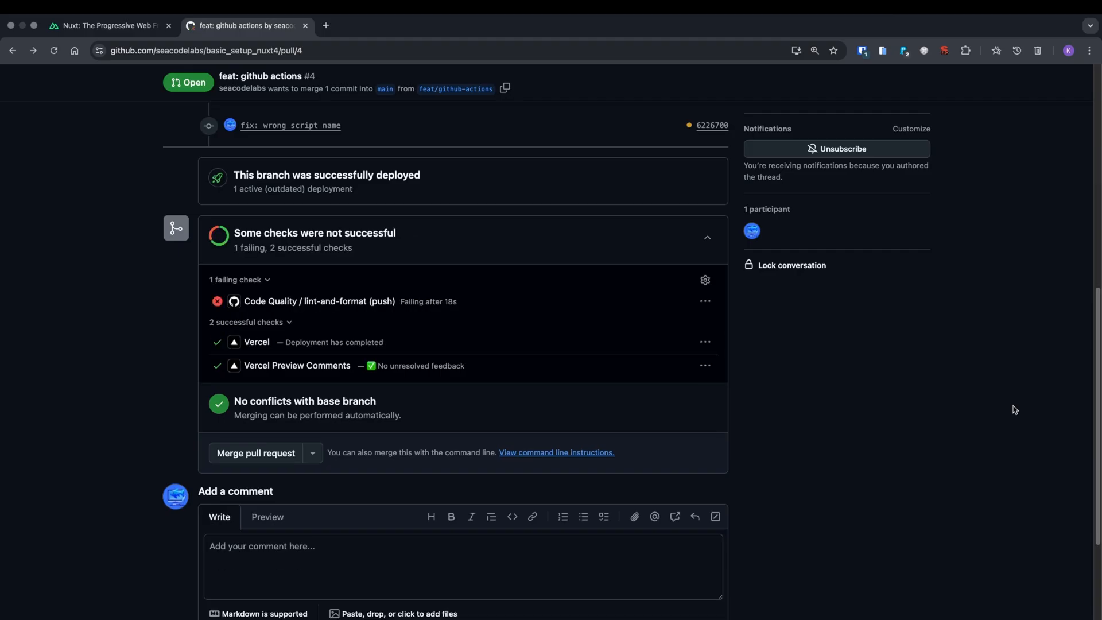
- Open the details of the still-failing Code Quality check on pull request #4
left_click(319, 301)
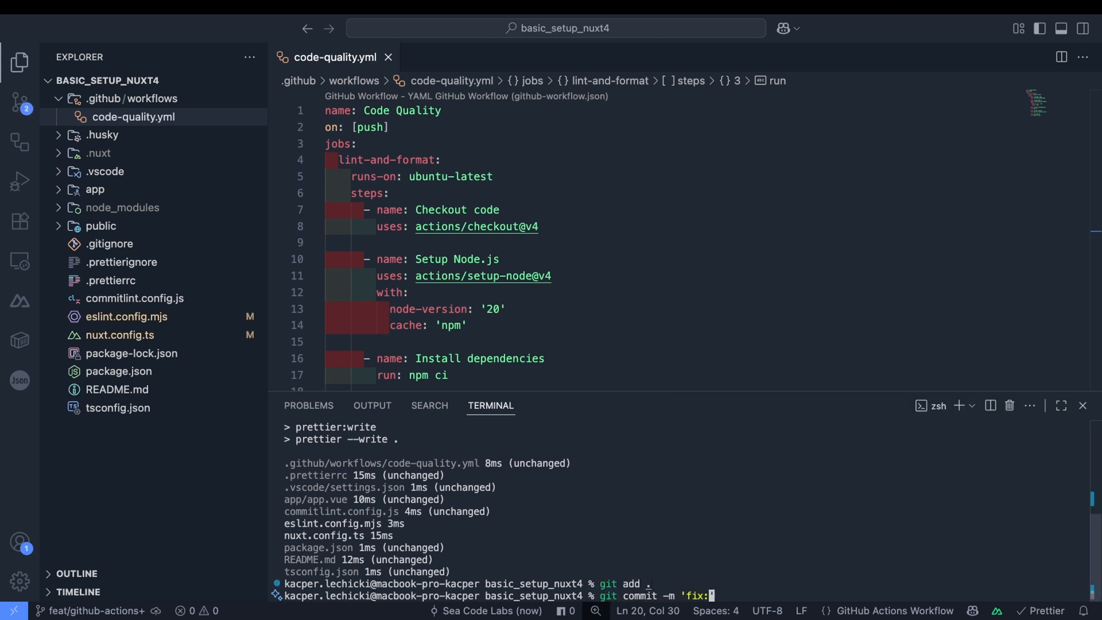
- Commit the Prettier-formatted files as 'fix: formatting files' and push them to origin
type("formatting m")
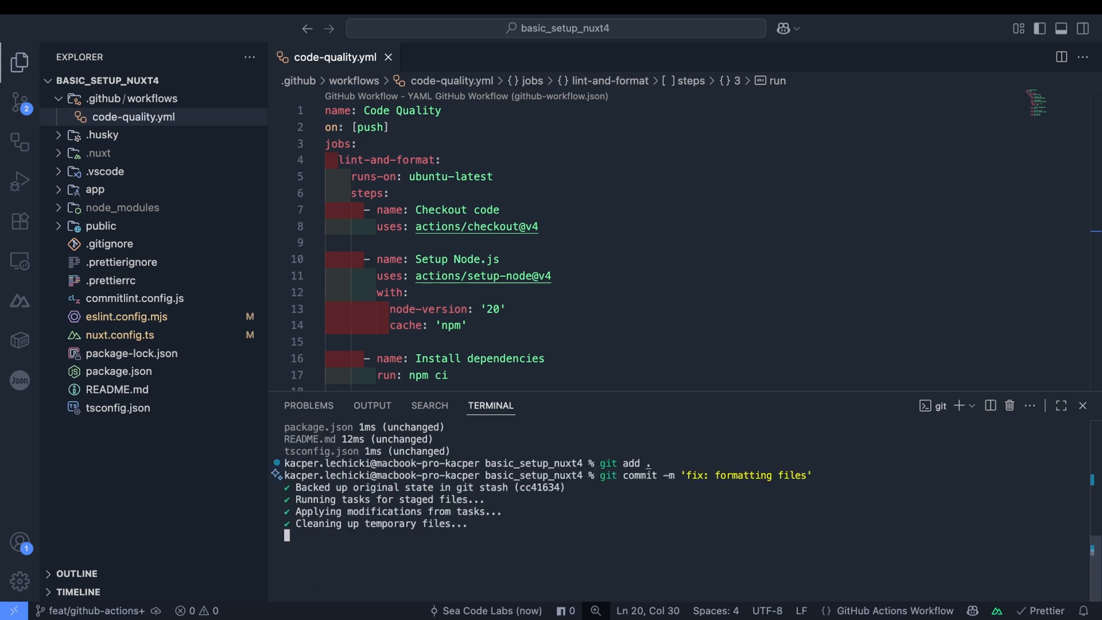
type("git push origin")
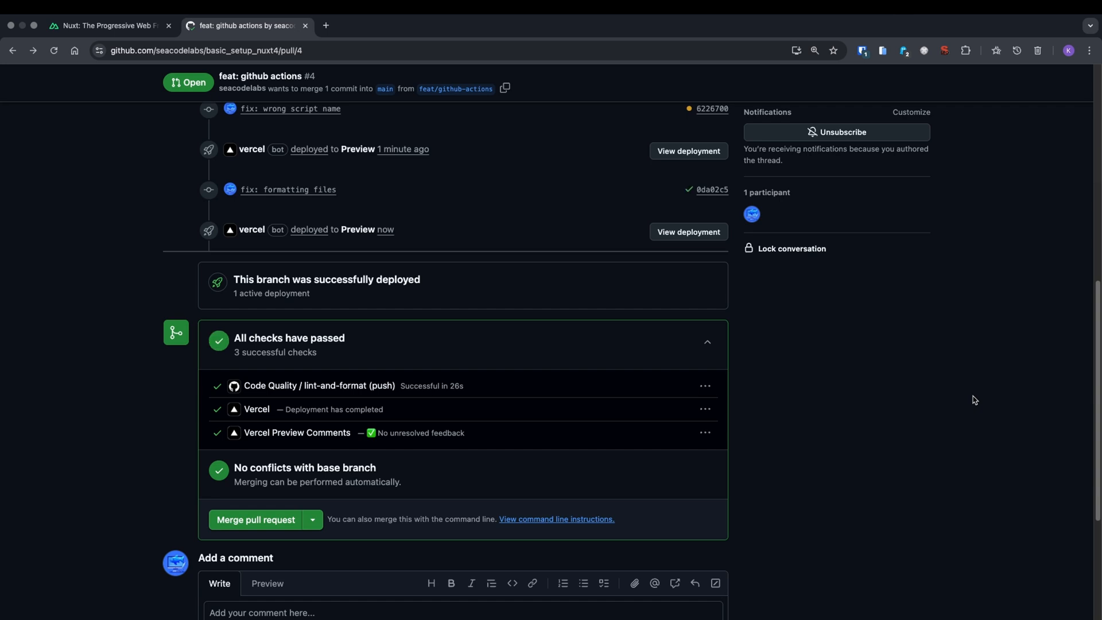
- Return to pull request #4 where all three checks, including Code Quality, have passed
left_click(109, 25)
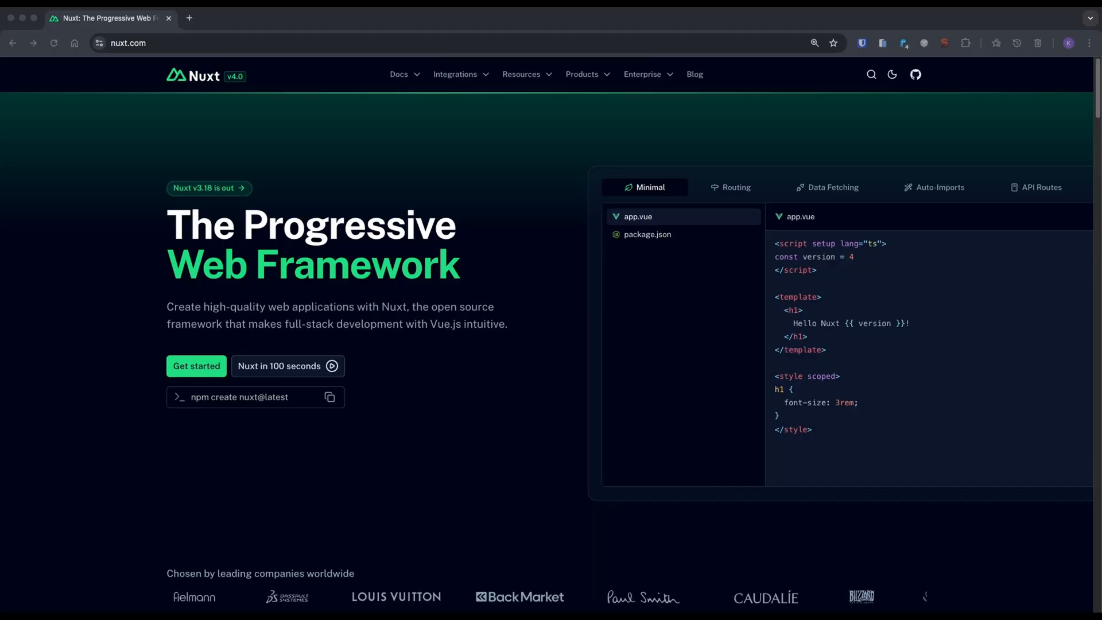